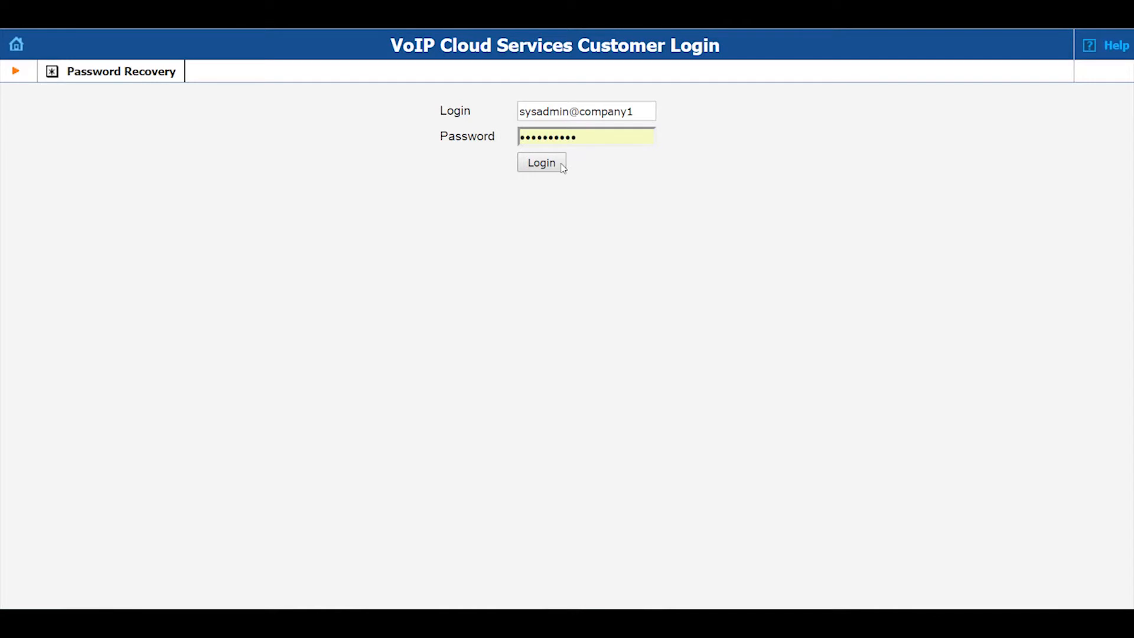
- Sign in to the portal and land on the dashboard with recent calls and contact info
{"action": "left_click", "coordinate": [541, 163]}
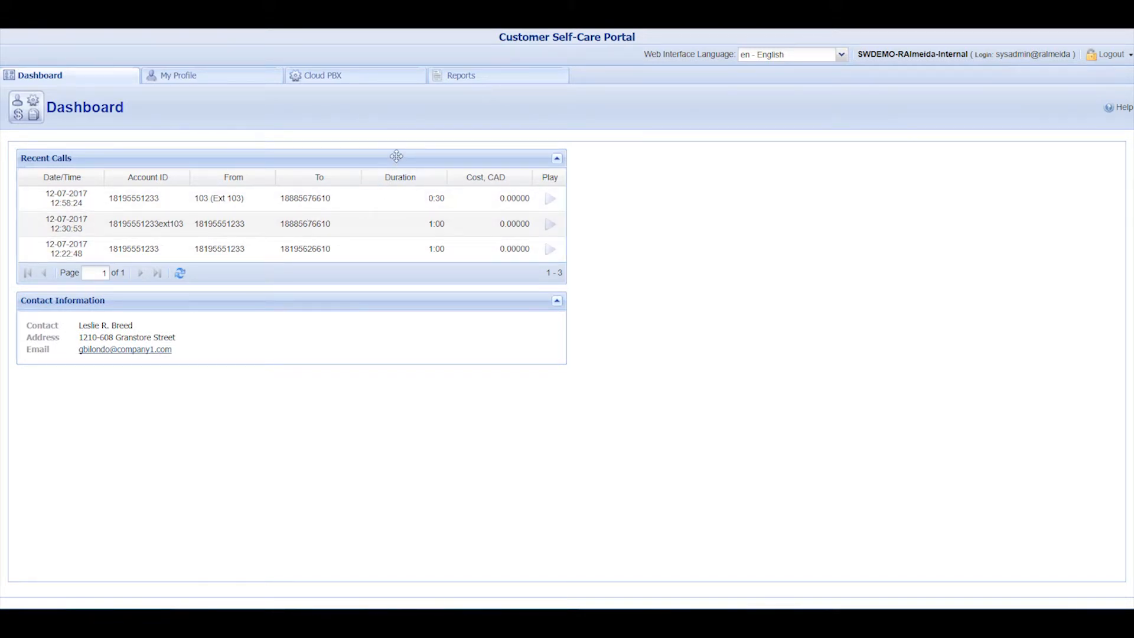
{"action": "mouse_move", "coordinate": [360, 301]}
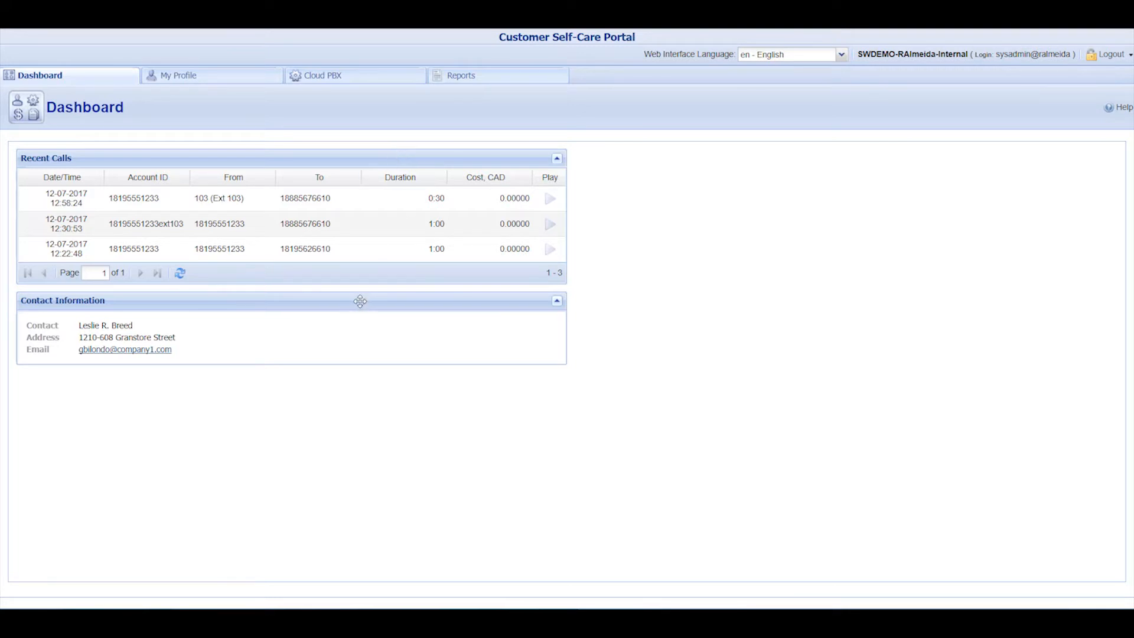
{"action": "mouse_move", "coordinate": [193, 394]}
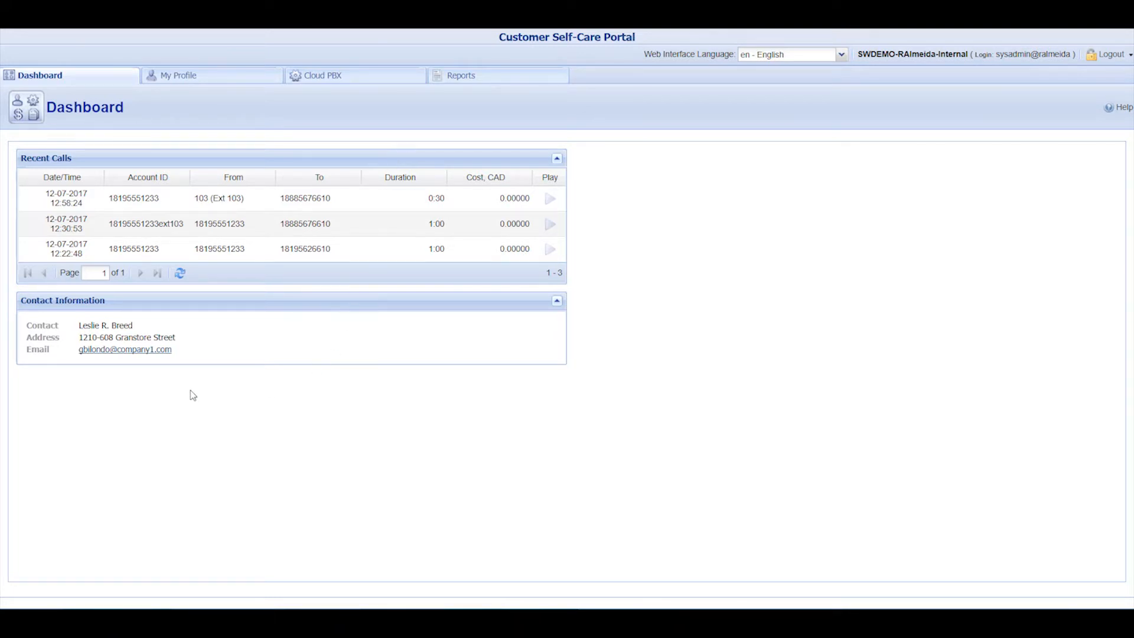
{"action": "mouse_move", "coordinate": [219, 110]}
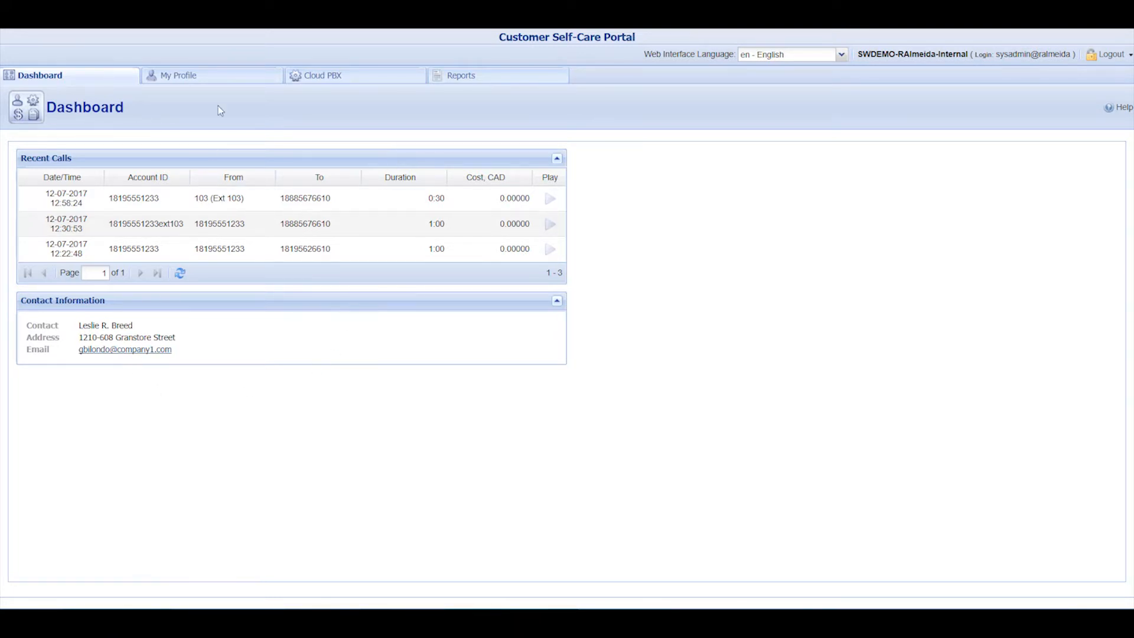
- Save the profile salutation as Mr, then submit a new account password
{"action": "left_click", "coordinate": [180, 76]}
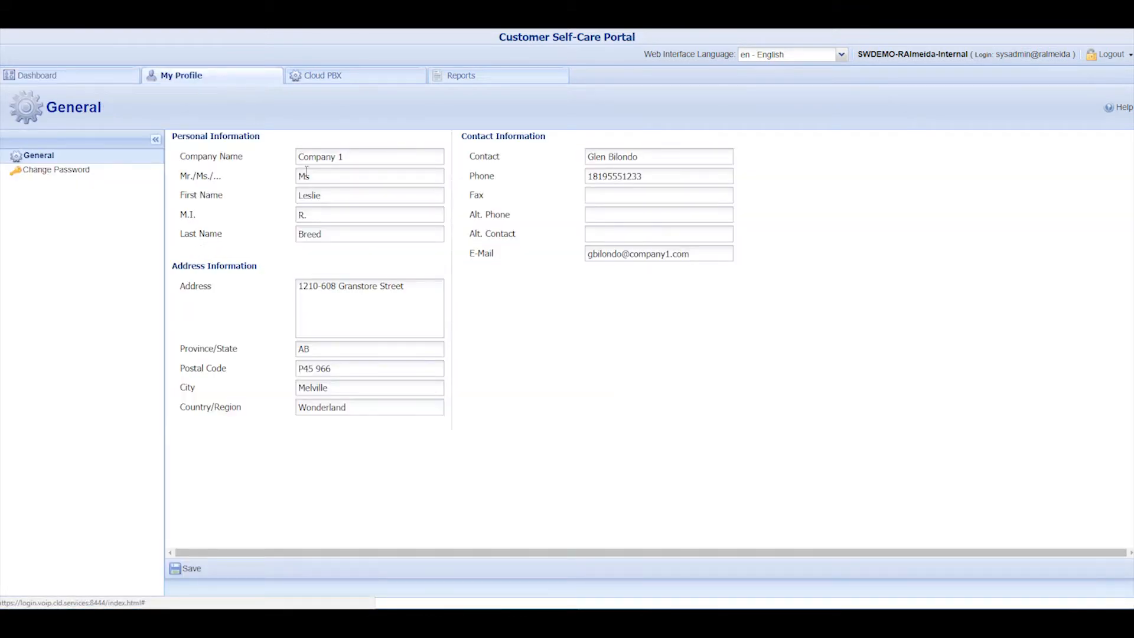
{"action": "type", "text": "Mr"}
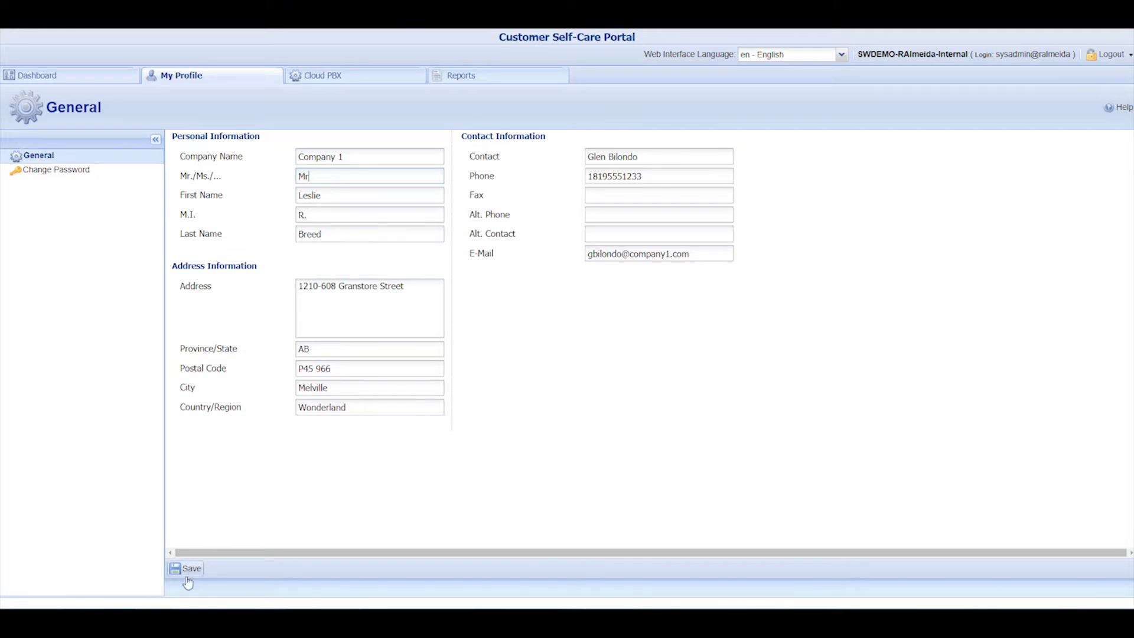
{"action": "left_click", "coordinate": [185, 568]}
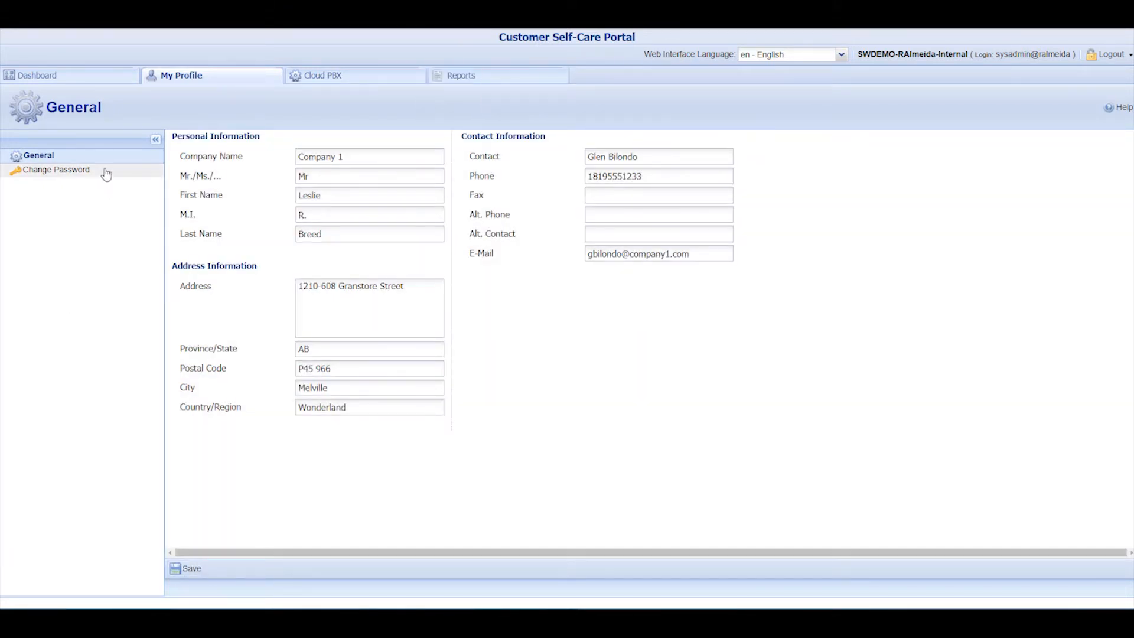
{"action": "left_click", "coordinate": [55, 169]}
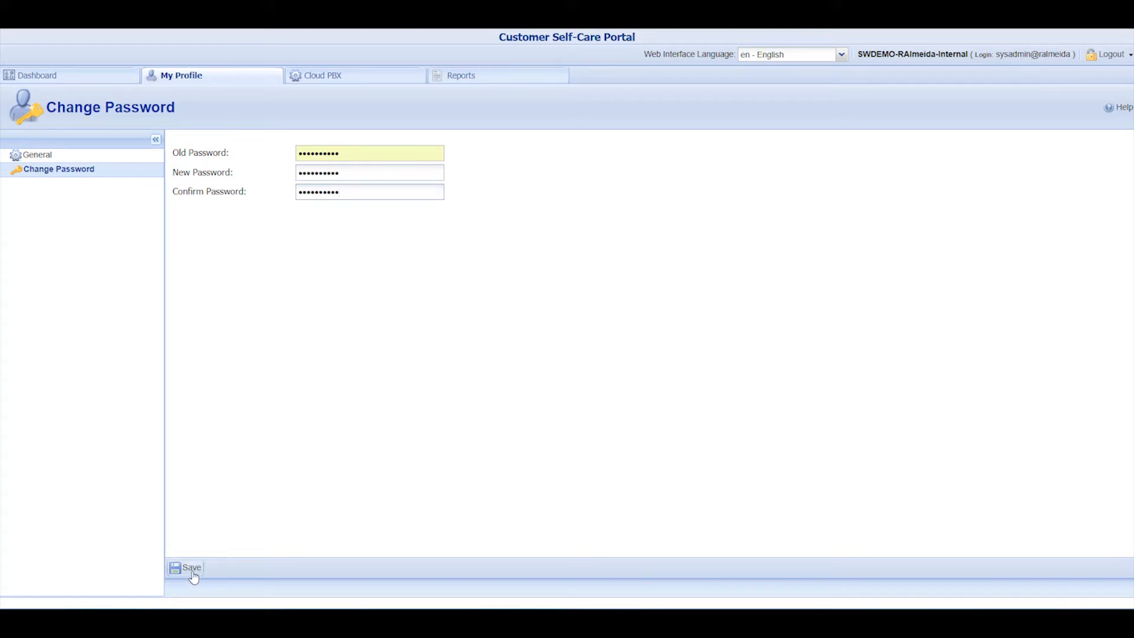
{"action": "left_click", "coordinate": [190, 567]}
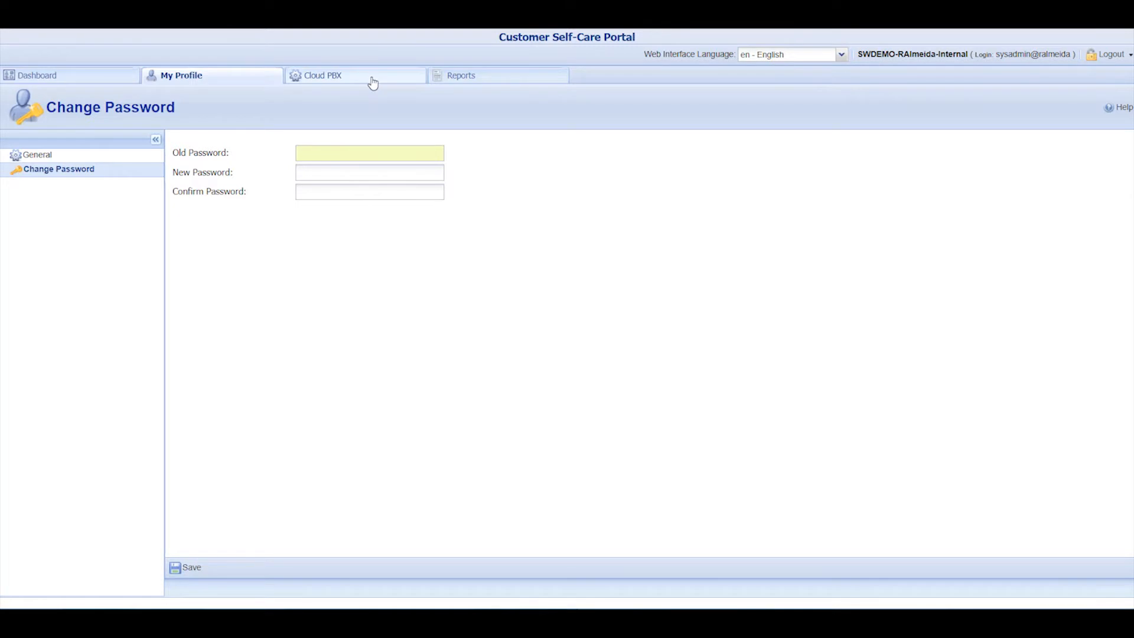
- Record and play back a name for extension 103 from the Cloud PBX list
{"action": "left_click", "coordinate": [323, 76]}
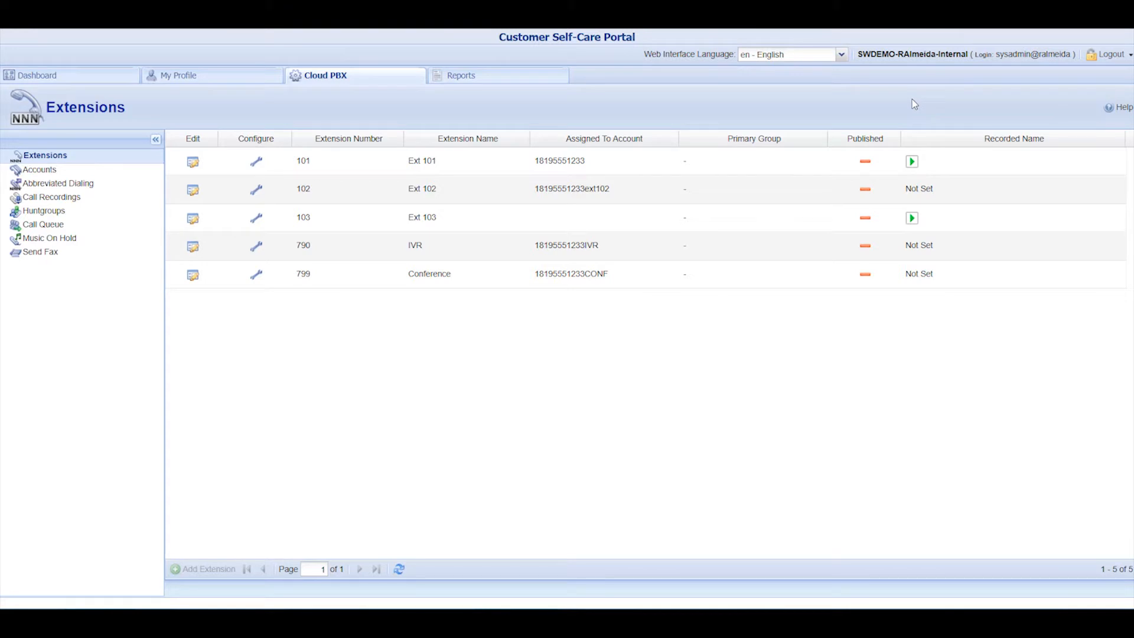
{"action": "mouse_move", "coordinate": [910, 104]}
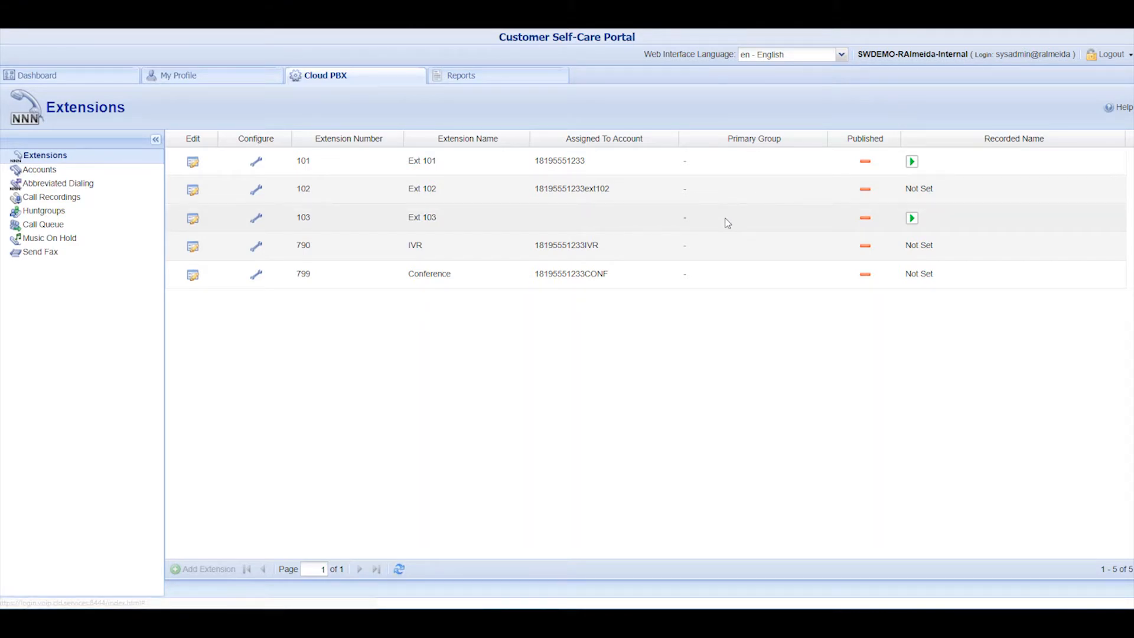
{"action": "left_click", "coordinate": [193, 217]}
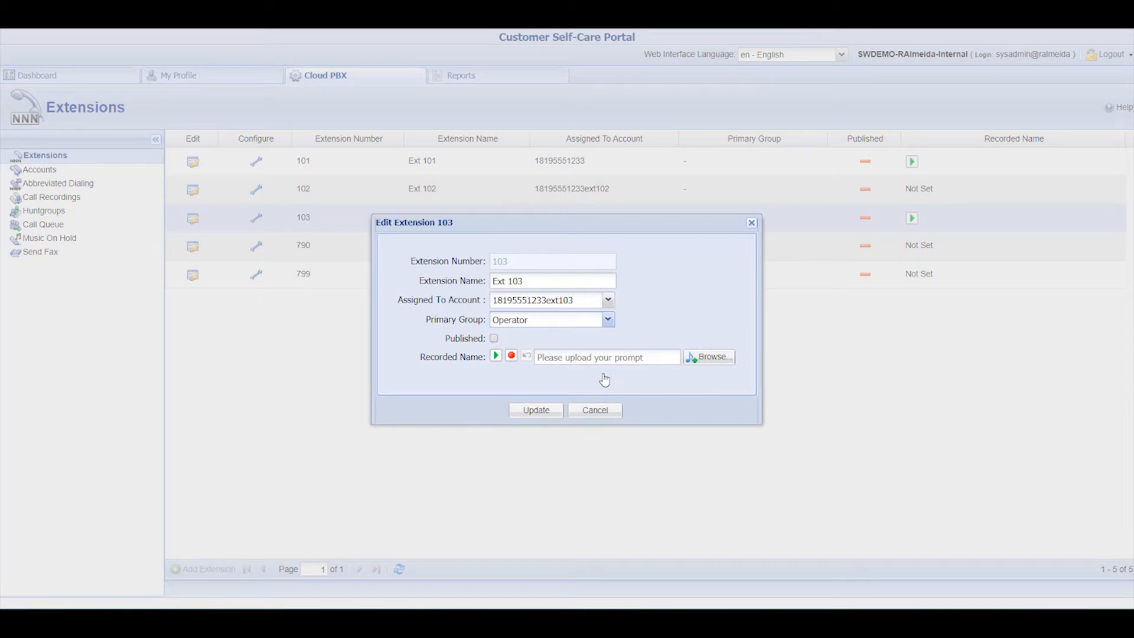
{"action": "mouse_move", "coordinate": [528, 380]}
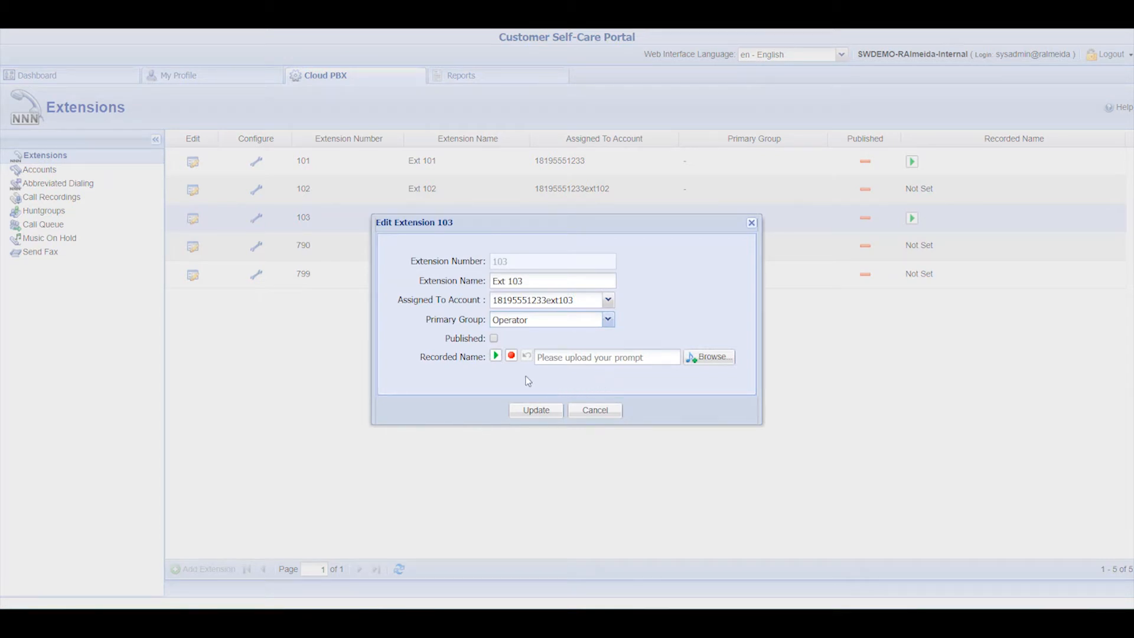
{"action": "left_click", "coordinate": [511, 356]}
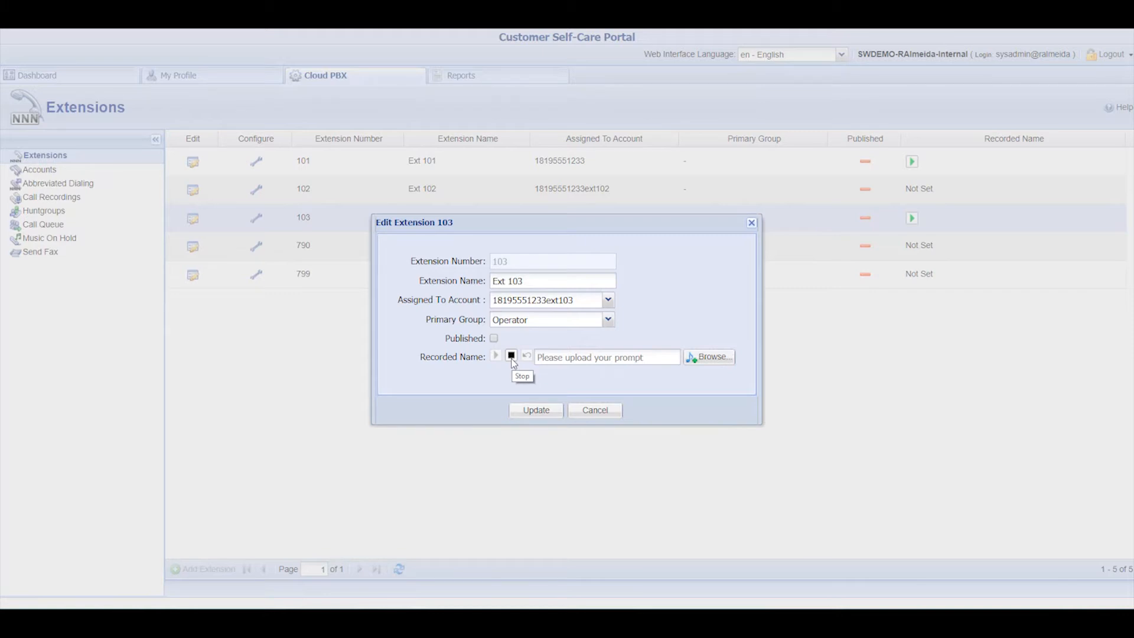
{"action": "left_click", "coordinate": [511, 355]}
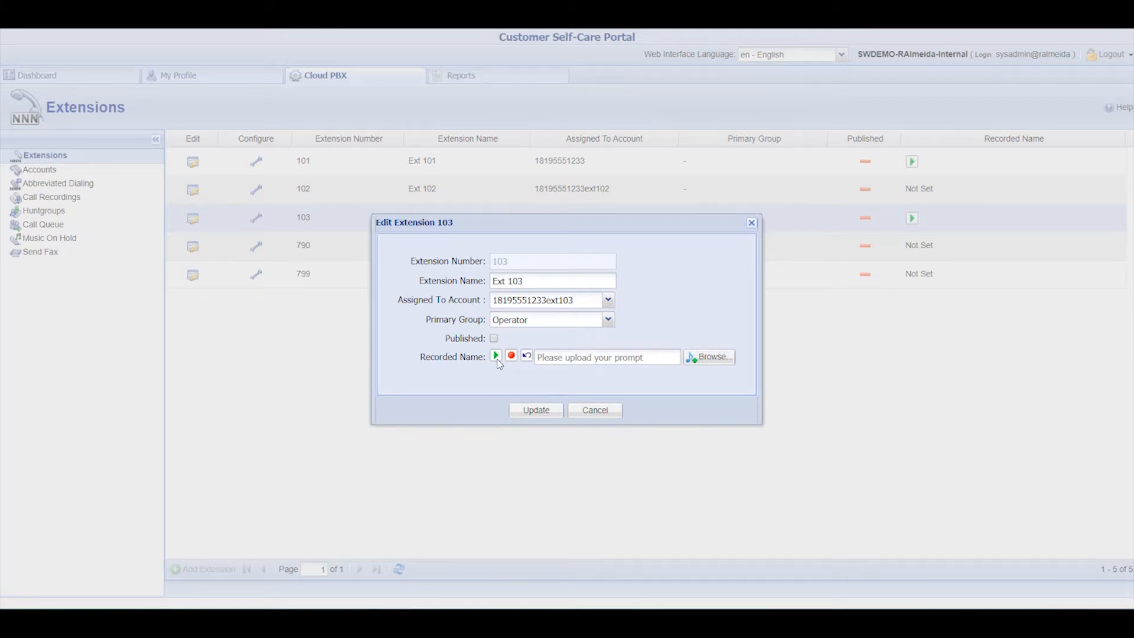
{"action": "left_click", "coordinate": [496, 356]}
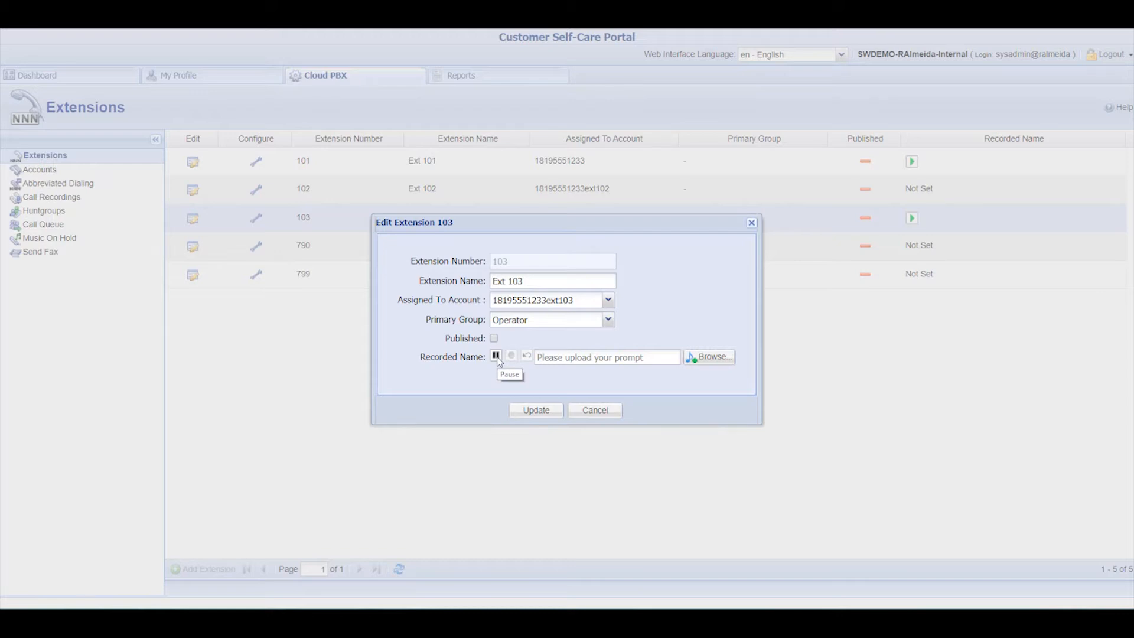
{"action": "left_click", "coordinate": [495, 356]}
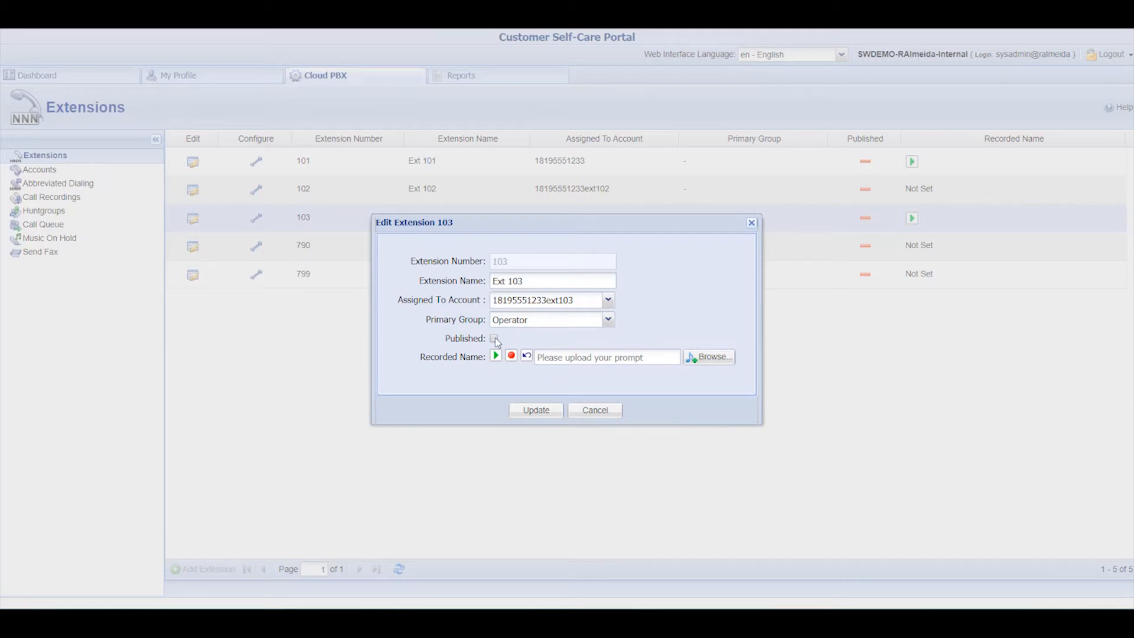
- Mark extension 103 as Published and update its settings
{"action": "left_click", "coordinate": [493, 339]}
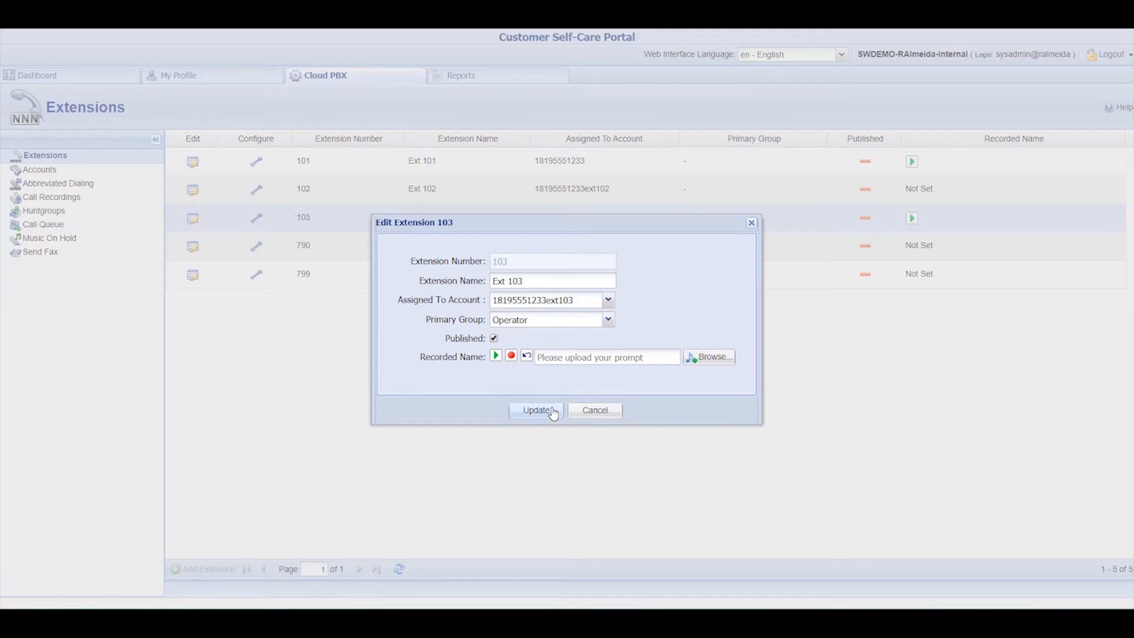
{"action": "left_click", "coordinate": [535, 410]}
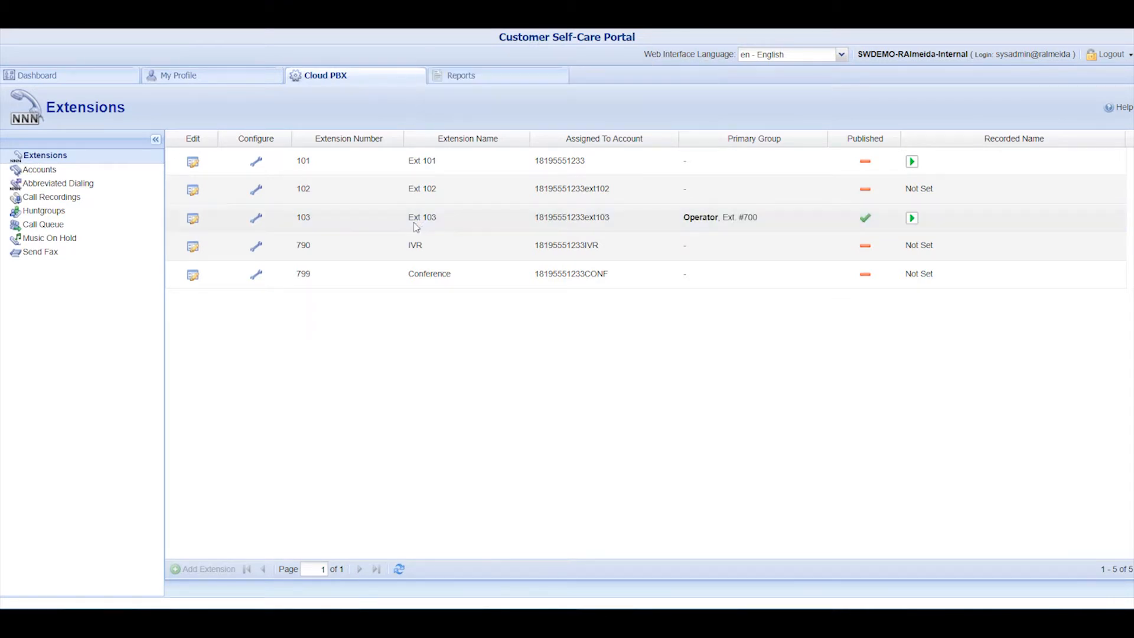
{"action": "mouse_move", "coordinate": [256, 219]}
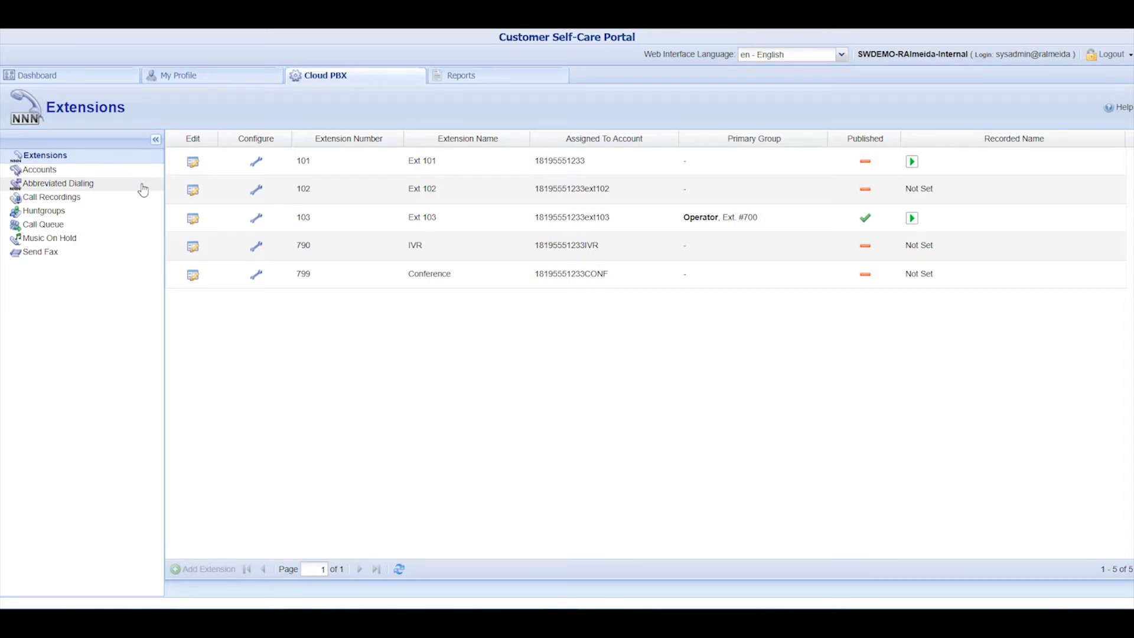
{"action": "mouse_move", "coordinate": [144, 219]}
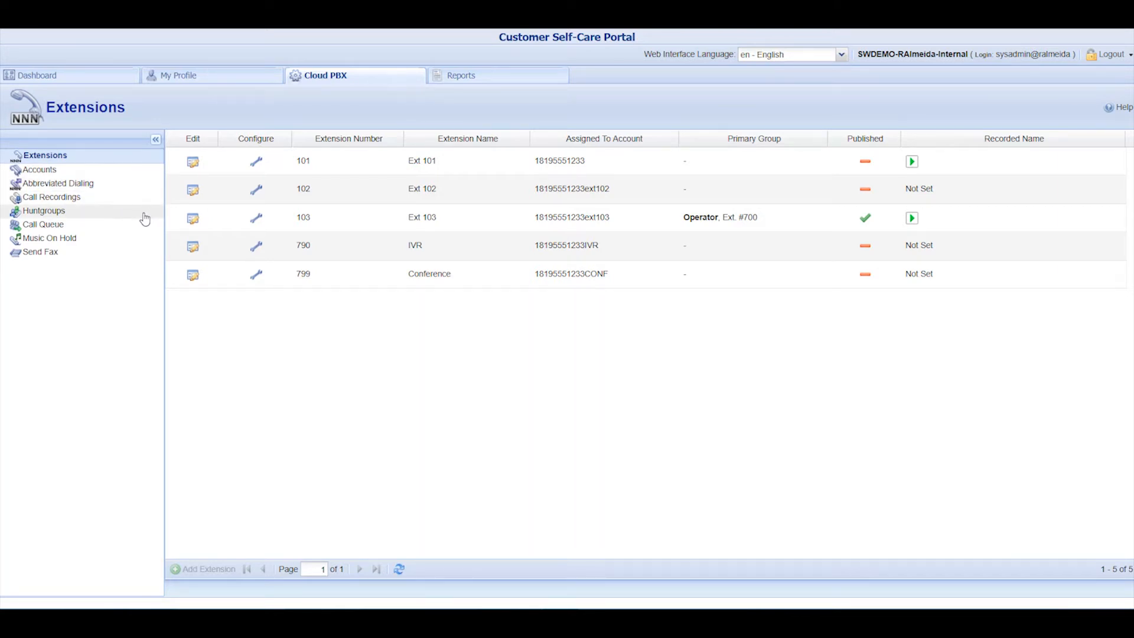
- Add huntgroup 733 Billing ringing simultaneously, keeping original caller ID, with call pickup allowed
{"action": "left_click", "coordinate": [44, 211]}
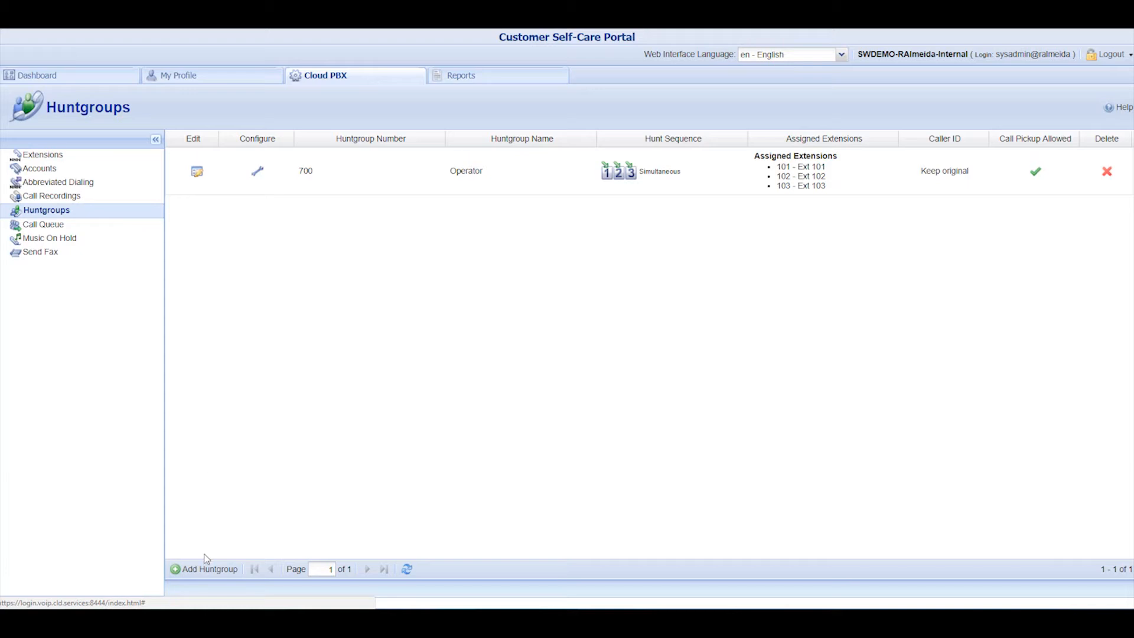
{"action": "left_click", "coordinate": [208, 568]}
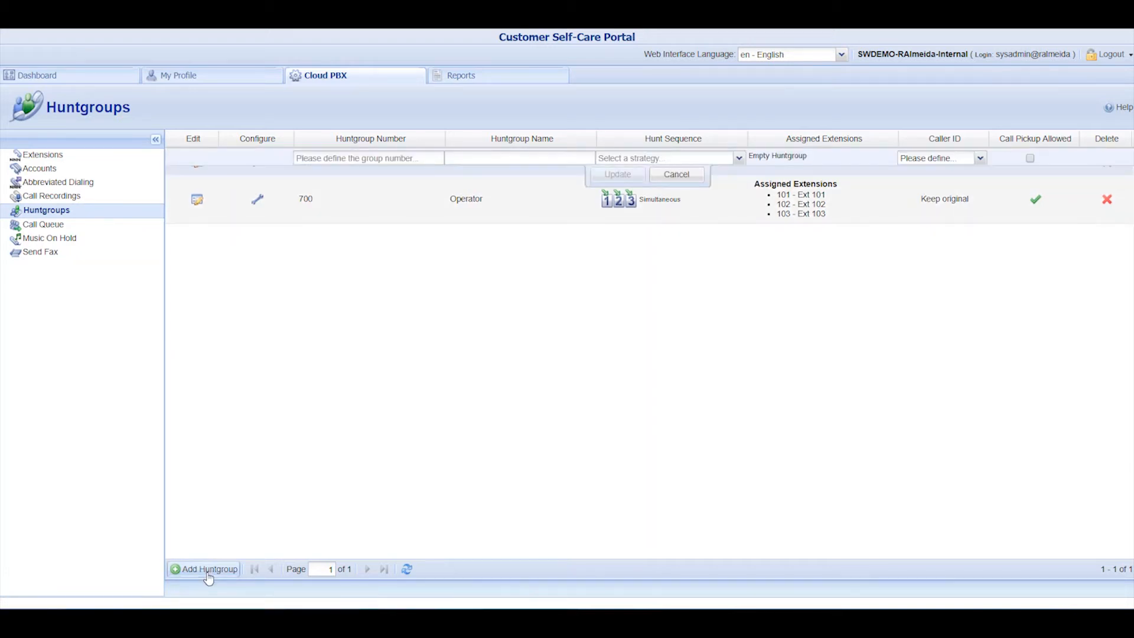
{"action": "type", "text": "733"}
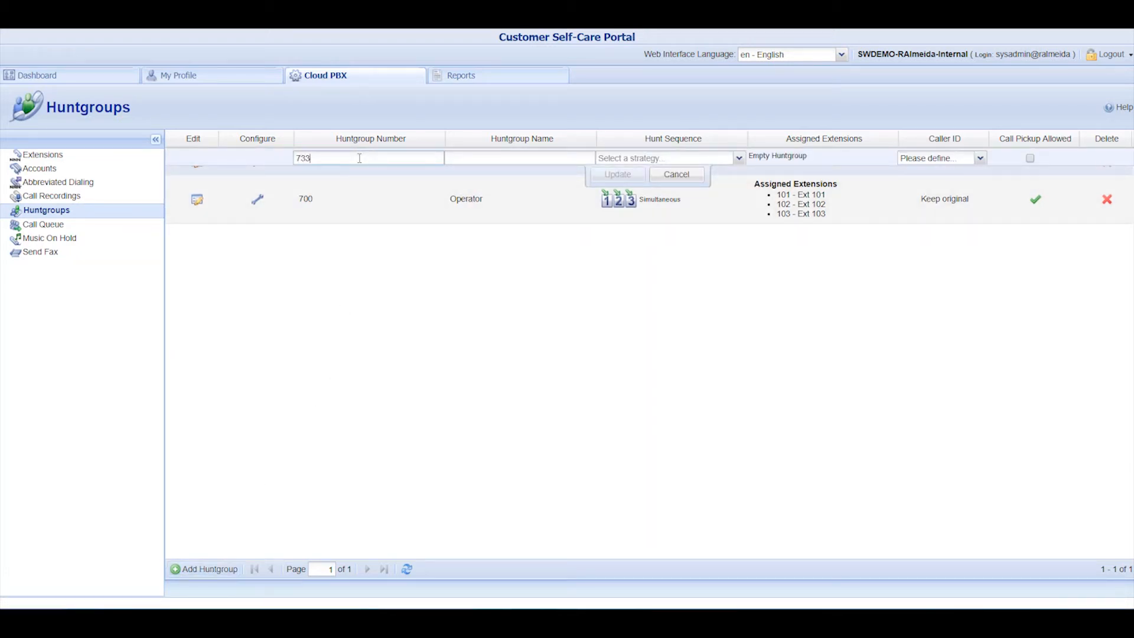
{"action": "type", "text": "Billing"}
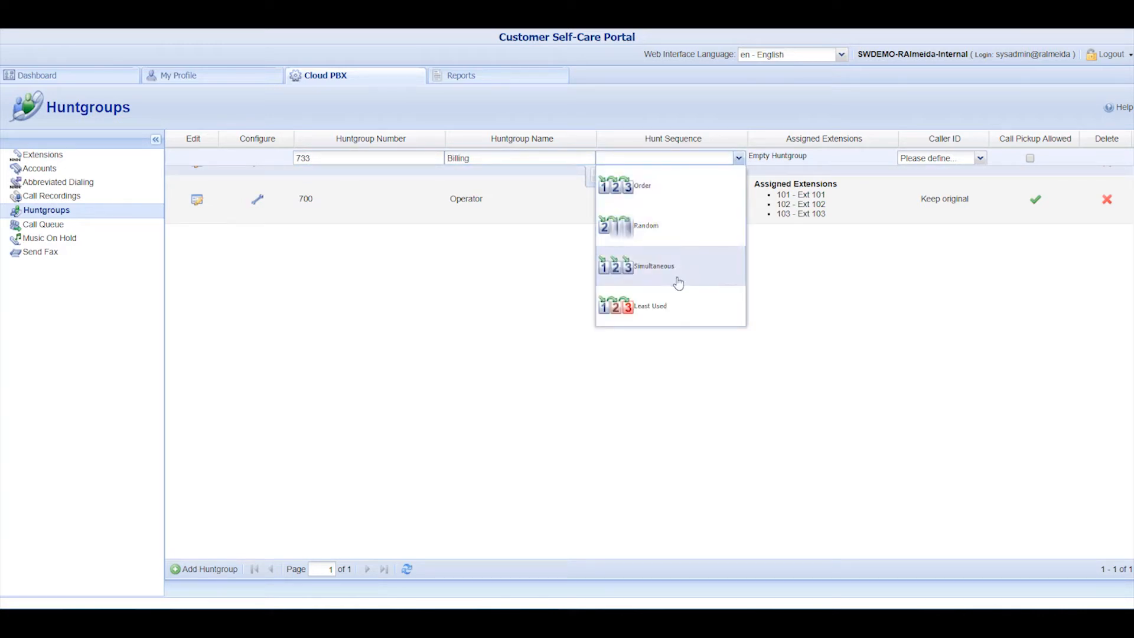
{"action": "left_click", "coordinate": [654, 265]}
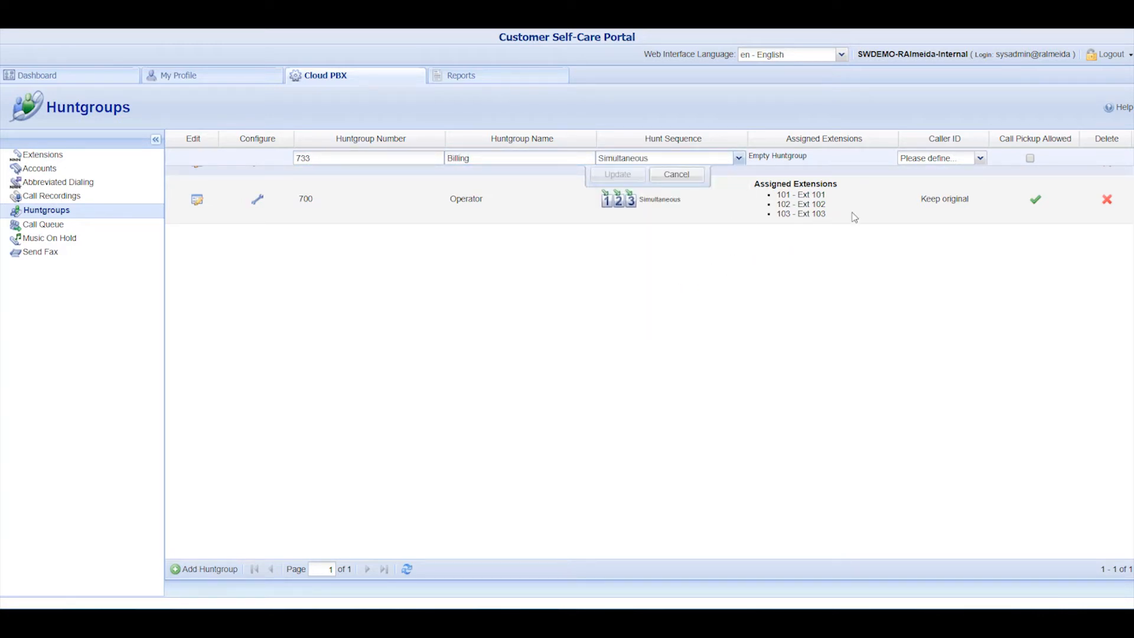
{"action": "left_click", "coordinate": [980, 157]}
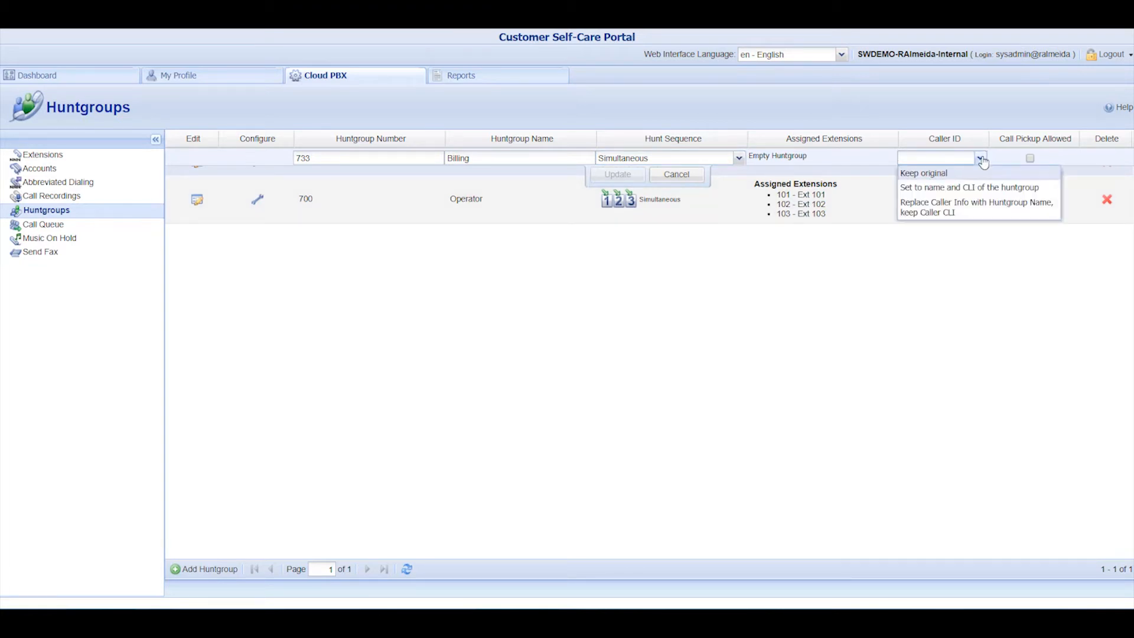
{"action": "left_click", "coordinate": [923, 172]}
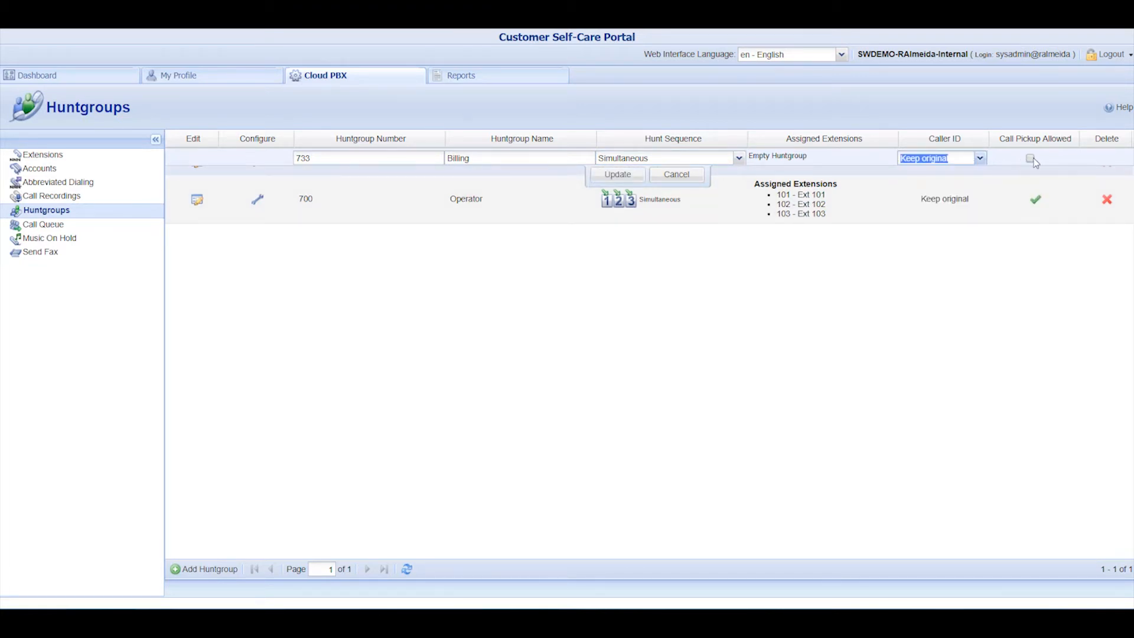
{"action": "left_click", "coordinate": [1030, 157]}
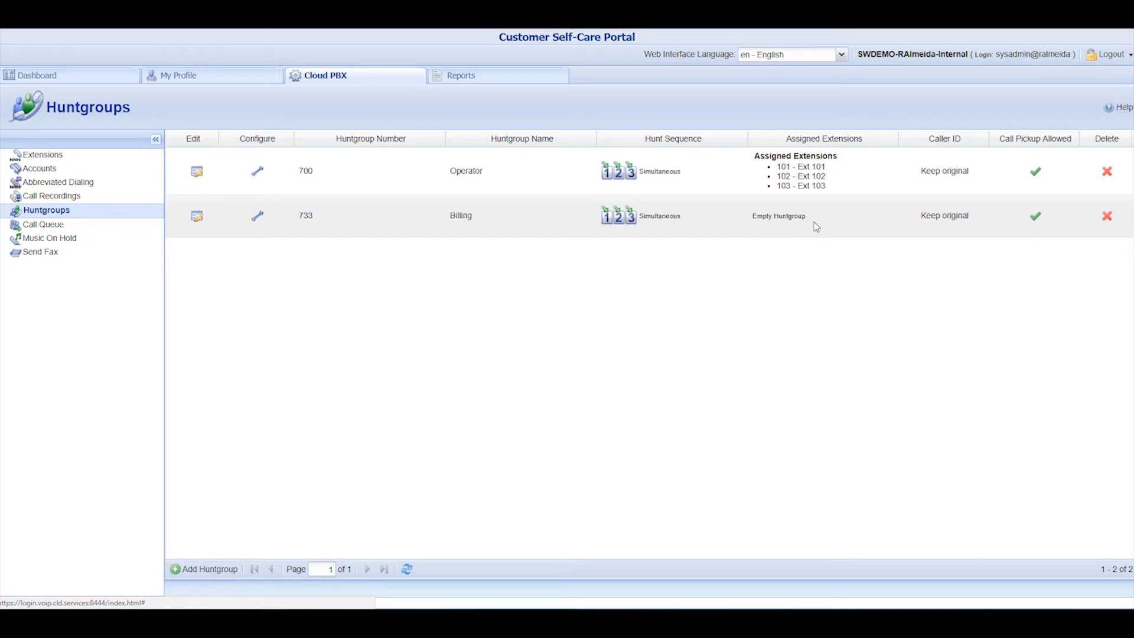
{"action": "mouse_move", "coordinate": [428, 340]}
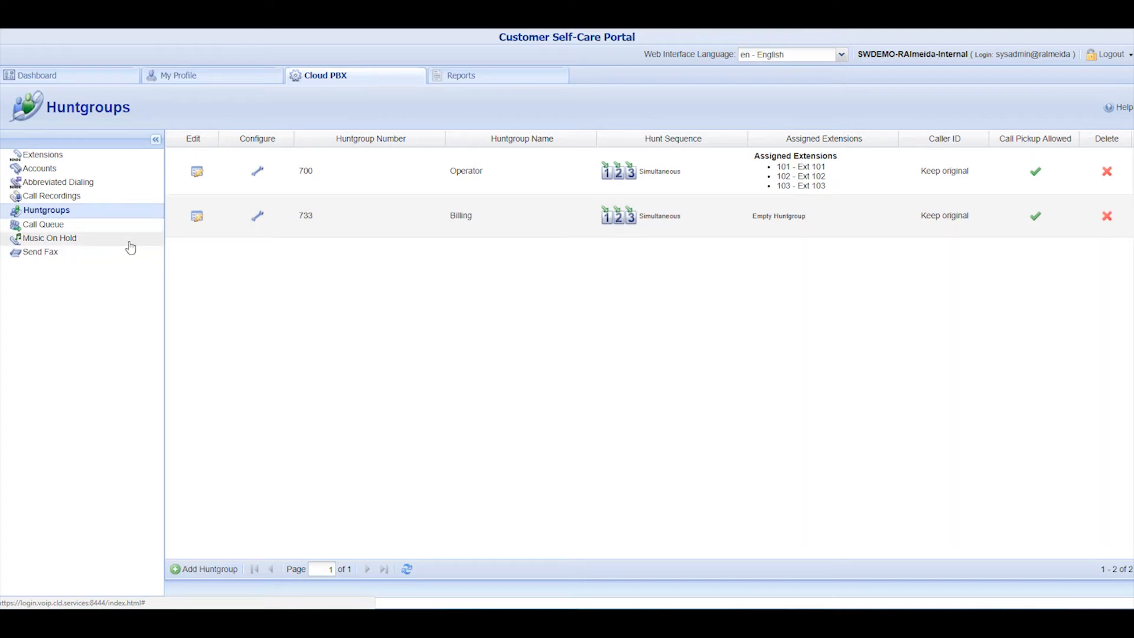
- Visit Music On Hold and Send Fax, then chart account statistics under Reports
{"action": "left_click", "coordinate": [50, 237]}
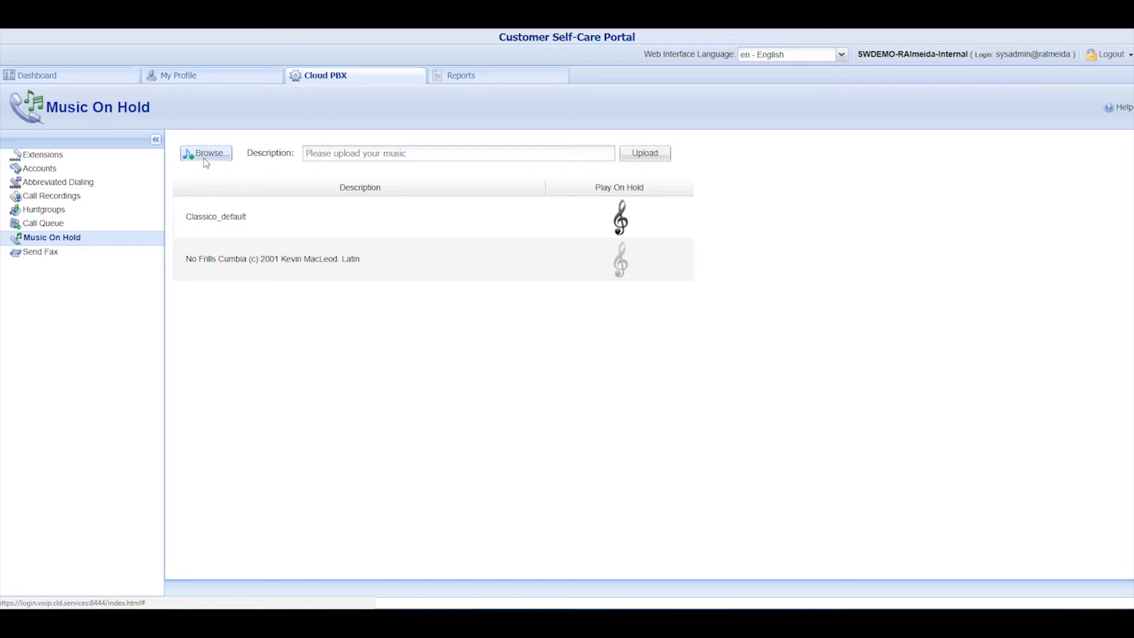
{"action": "left_click", "coordinate": [40, 251]}
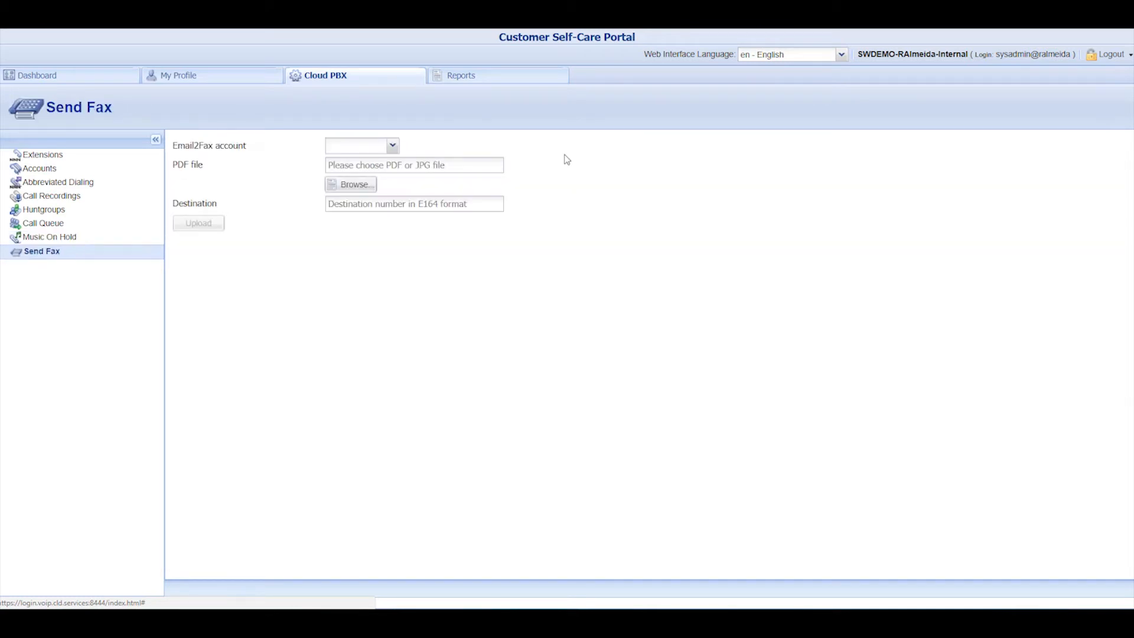
{"action": "left_click", "coordinate": [462, 75]}
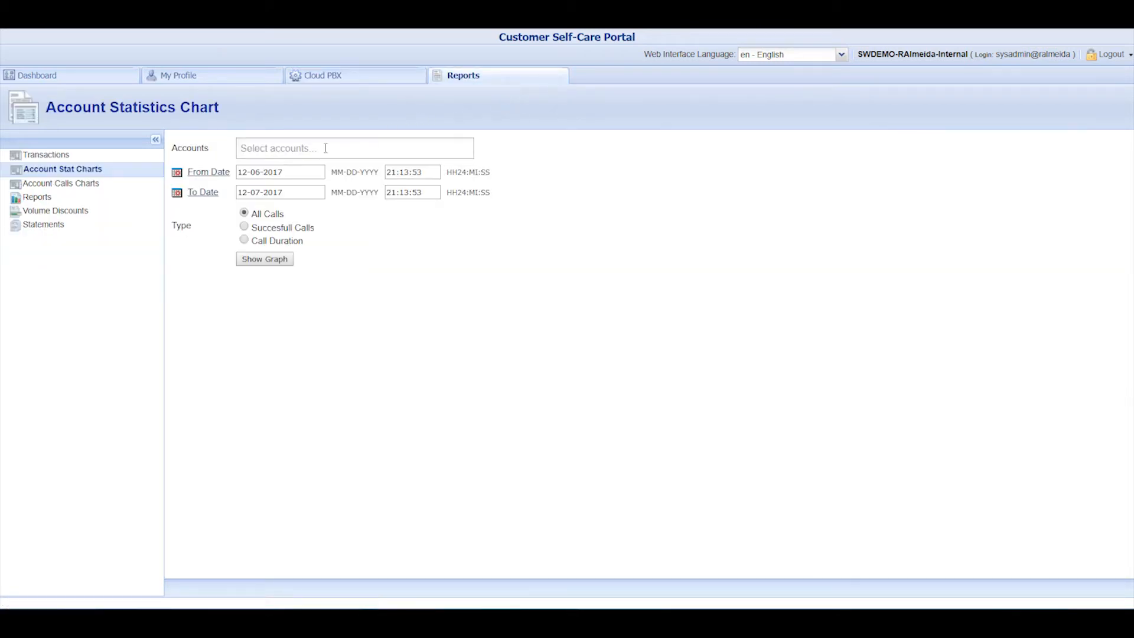
{"action": "left_click", "coordinate": [46, 154]}
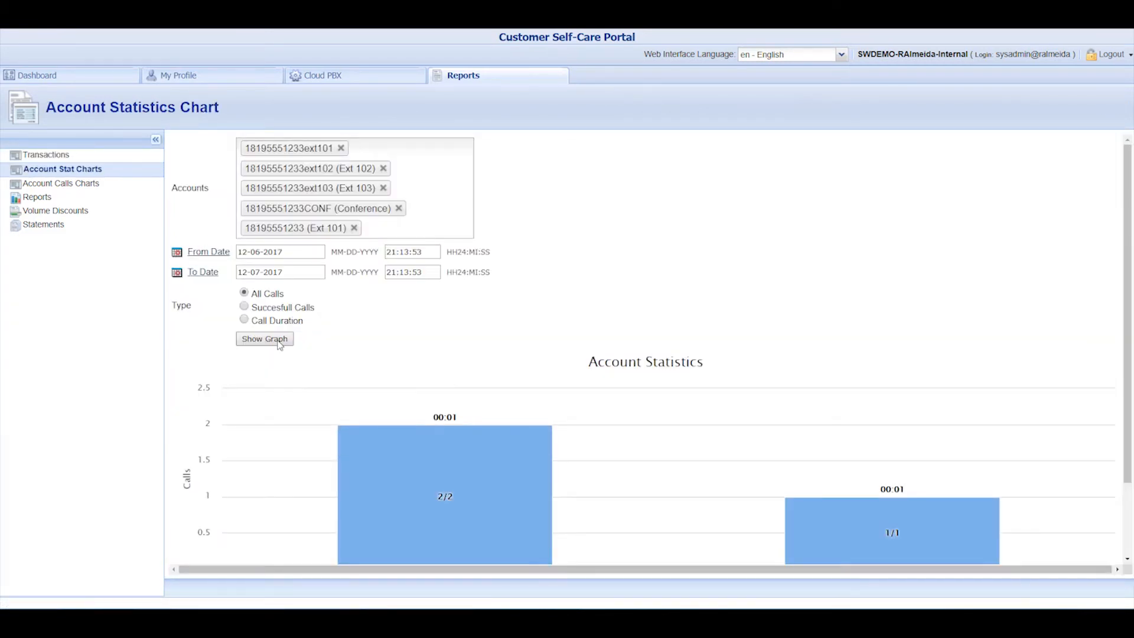
- Review Reports, Volume Discounts and Statements, then return to the Cloud PBX accounts list
{"action": "left_click", "coordinate": [38, 196]}
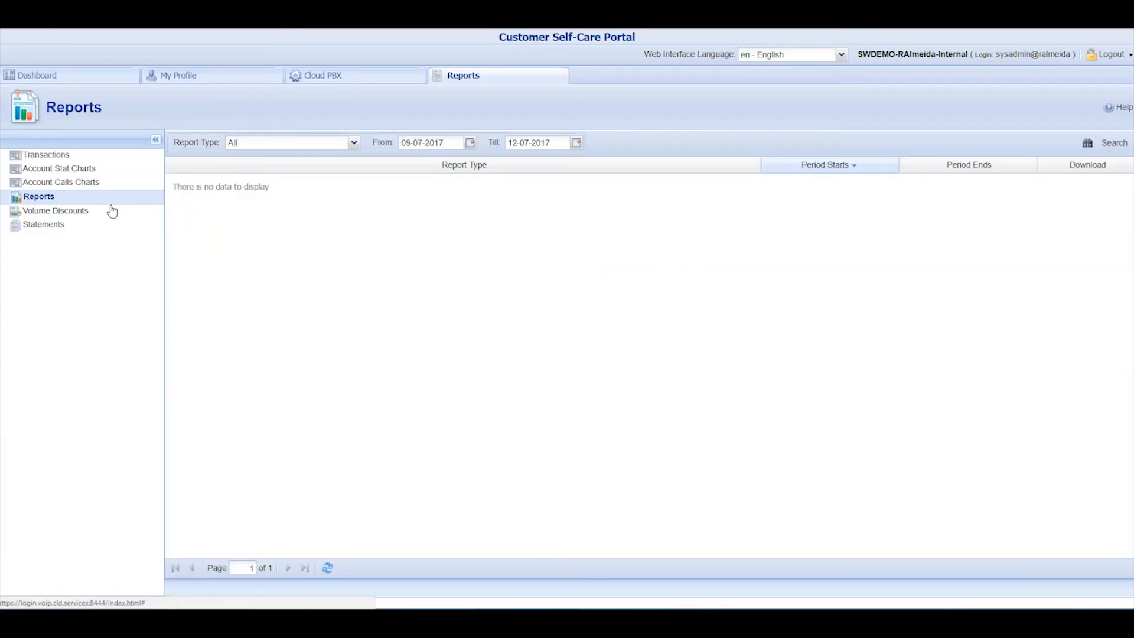
{"action": "left_click", "coordinate": [55, 210]}
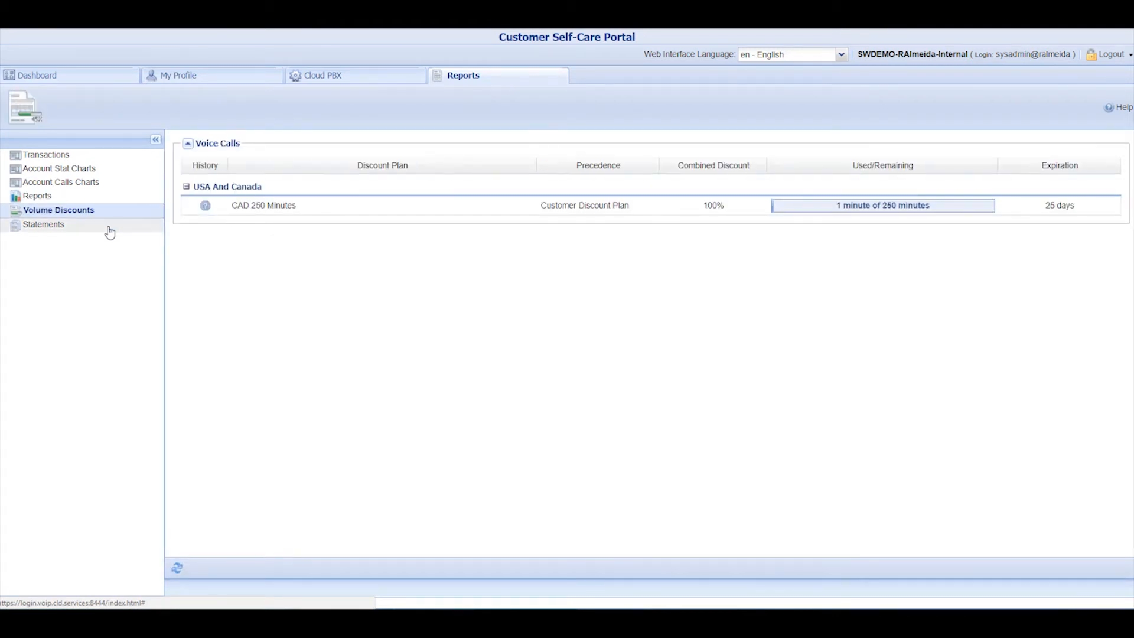
{"action": "left_click", "coordinate": [44, 224]}
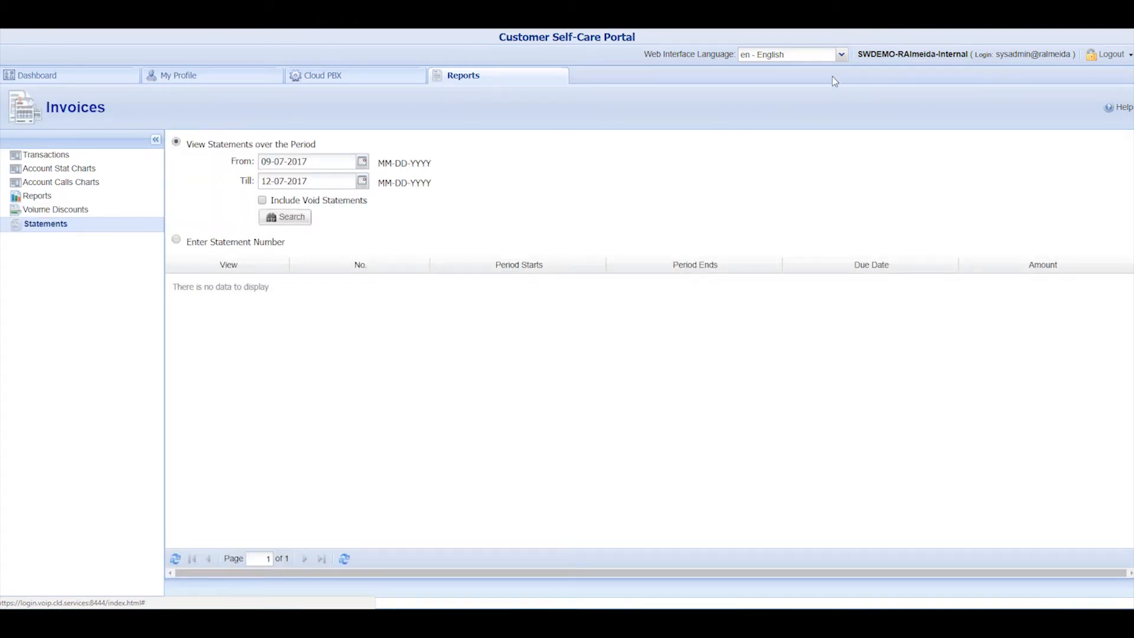
{"action": "left_click", "coordinate": [788, 53]}
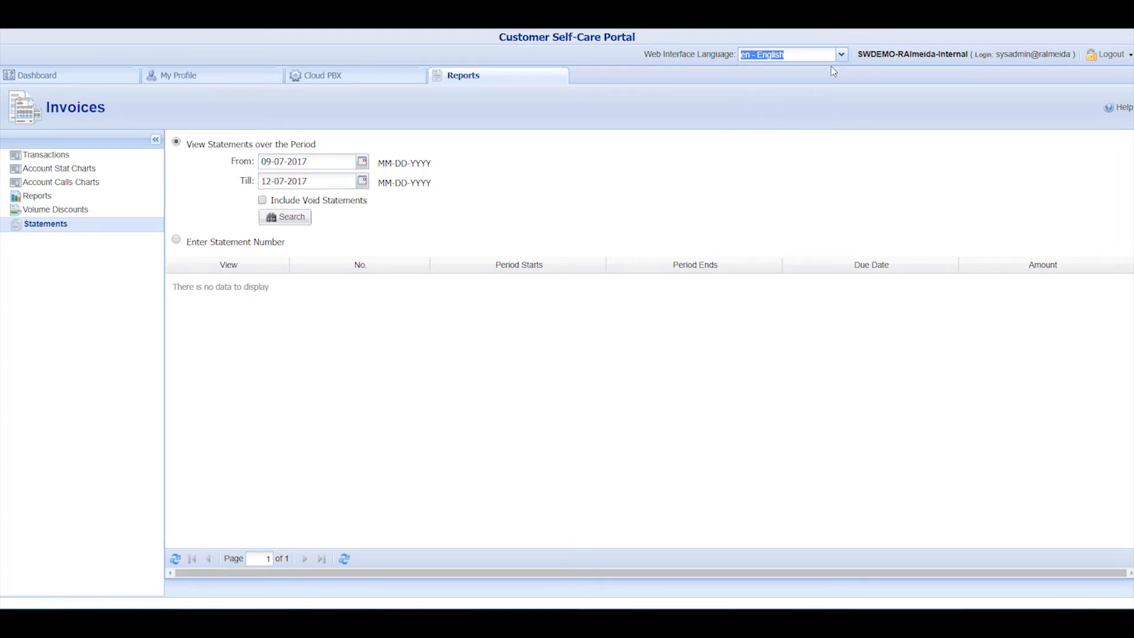
{"action": "left_click", "coordinate": [322, 76]}
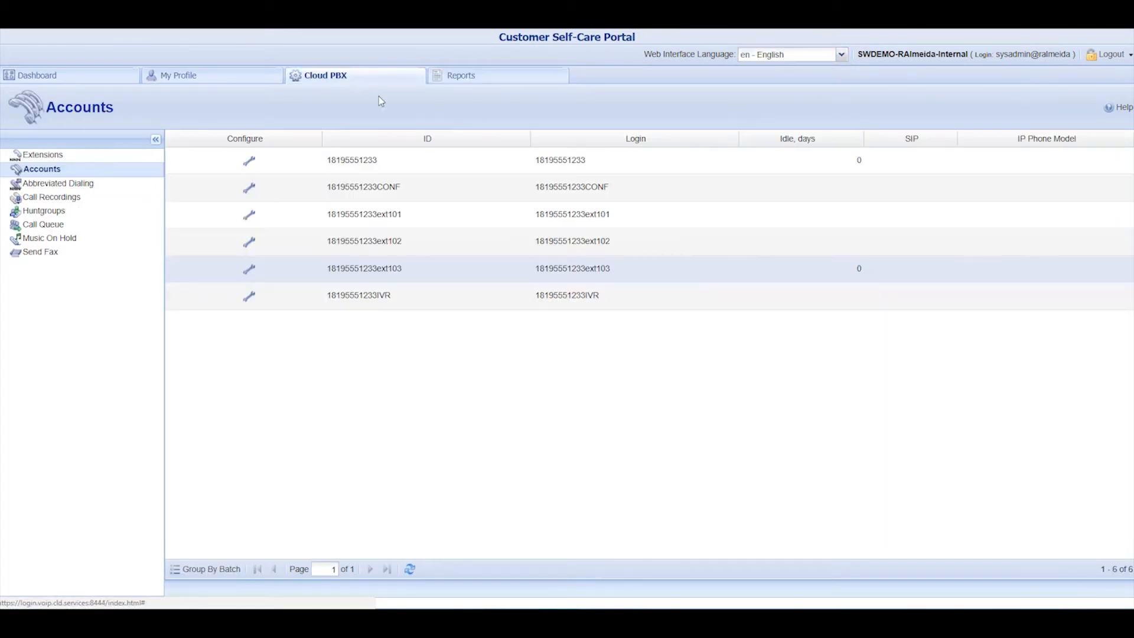
{"action": "mouse_move", "coordinate": [460, 253]}
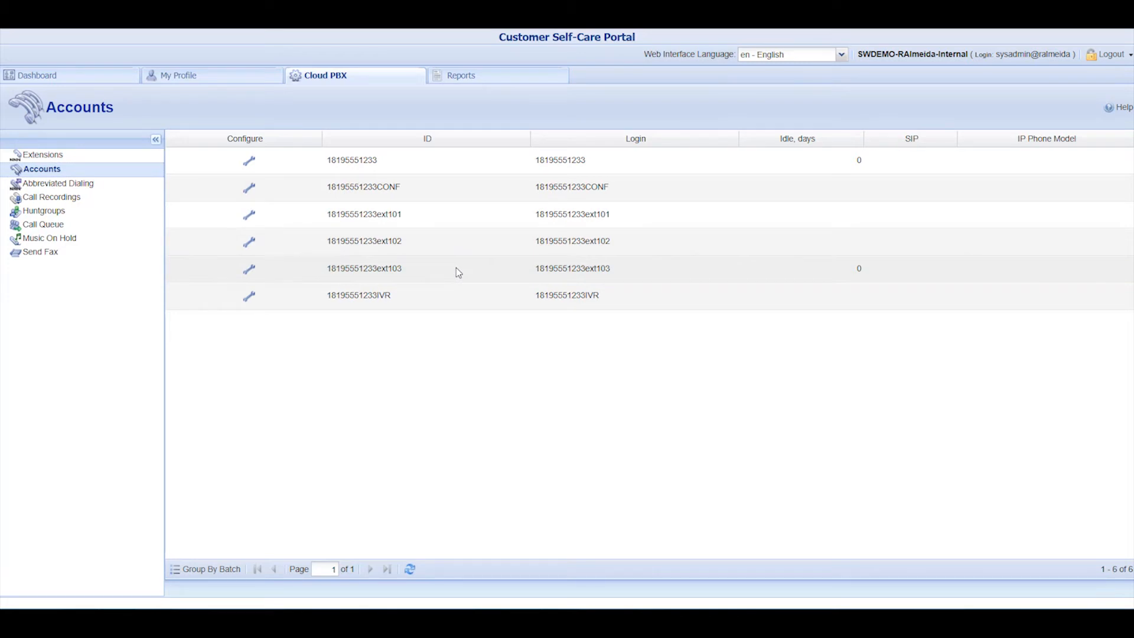
{"action": "left_click", "coordinate": [249, 268]}
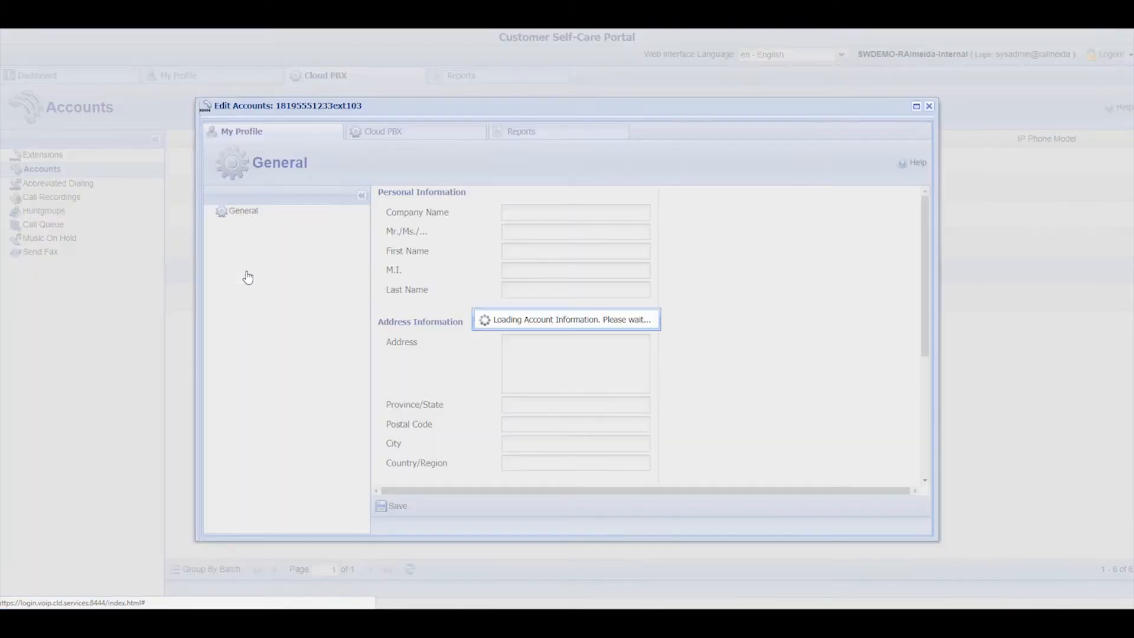
{"action": "left_click", "coordinate": [246, 147]}
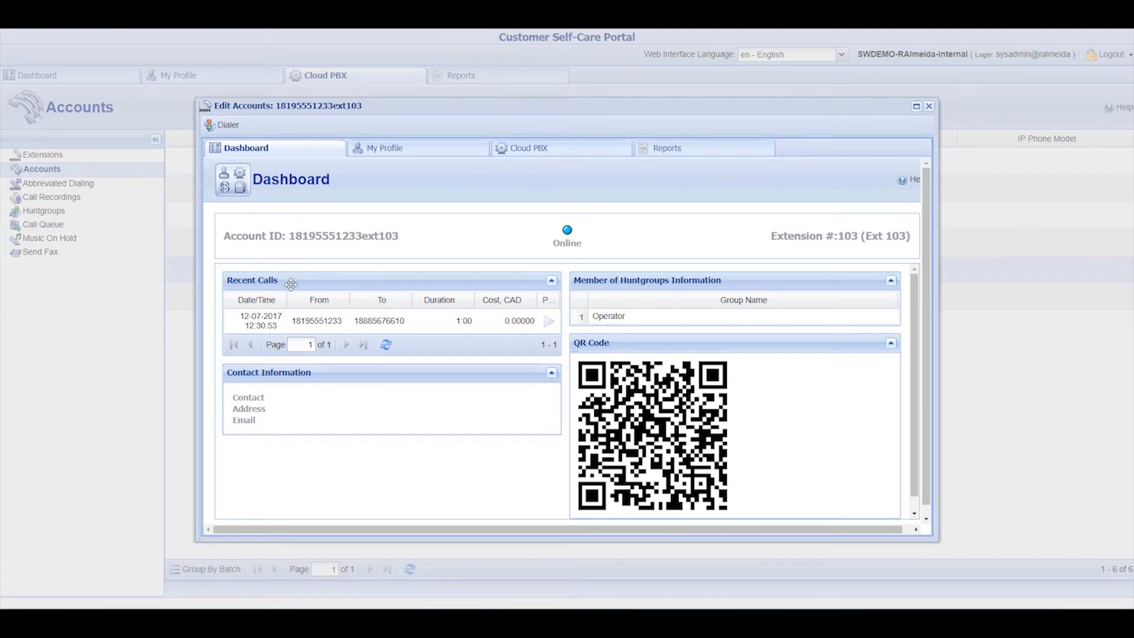
{"action": "mouse_move", "coordinate": [340, 372]}
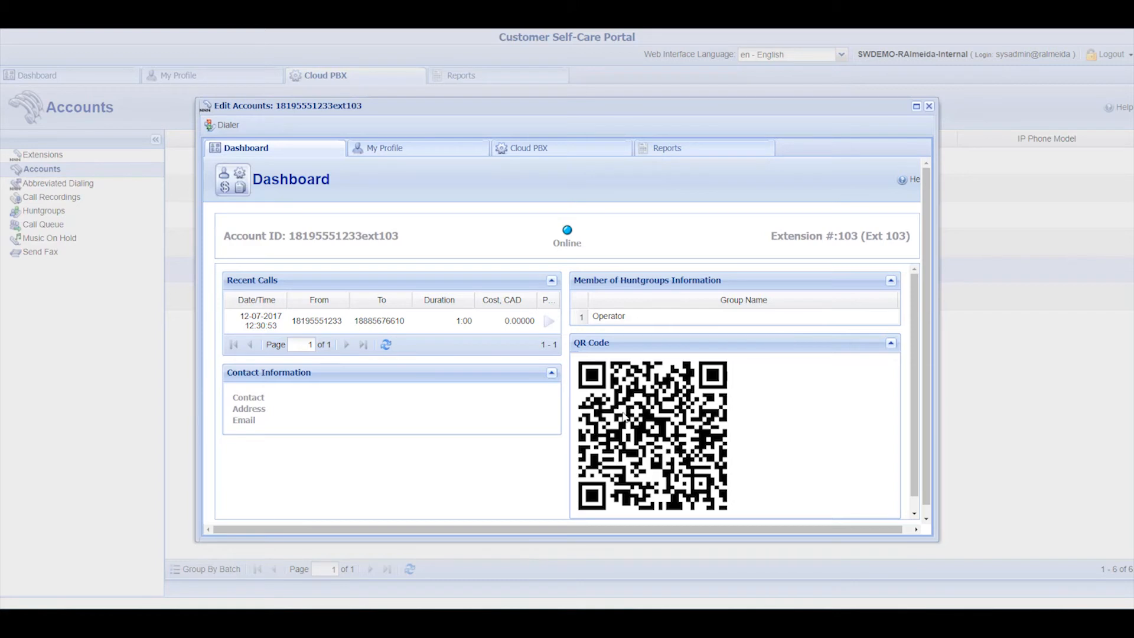
{"action": "mouse_move", "coordinate": [475, 326]}
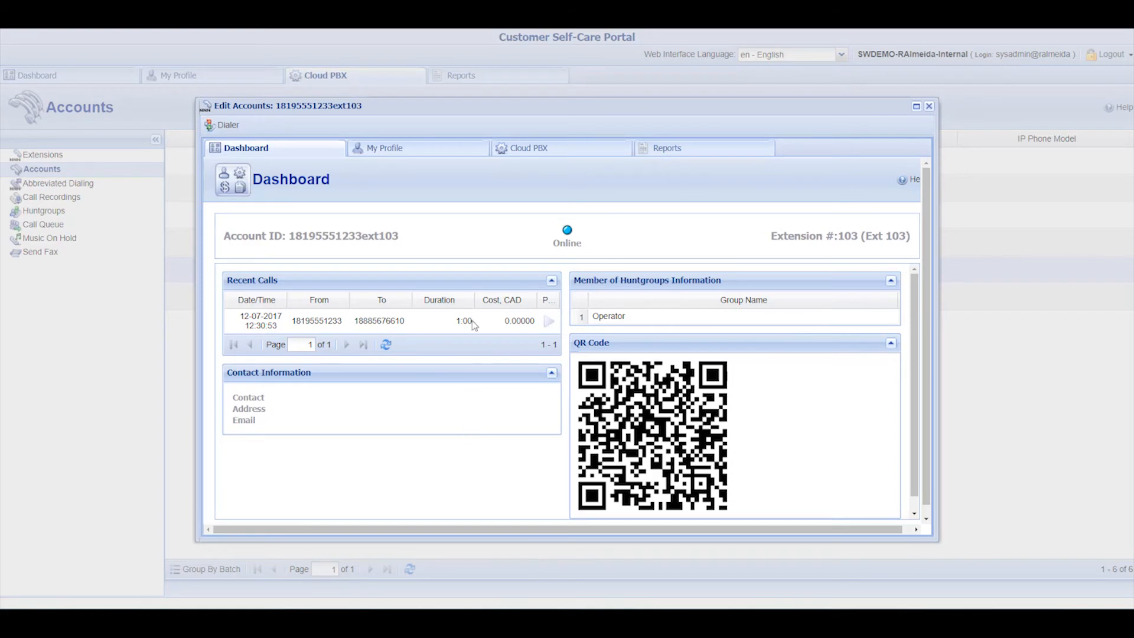
{"action": "left_click", "coordinate": [388, 148]}
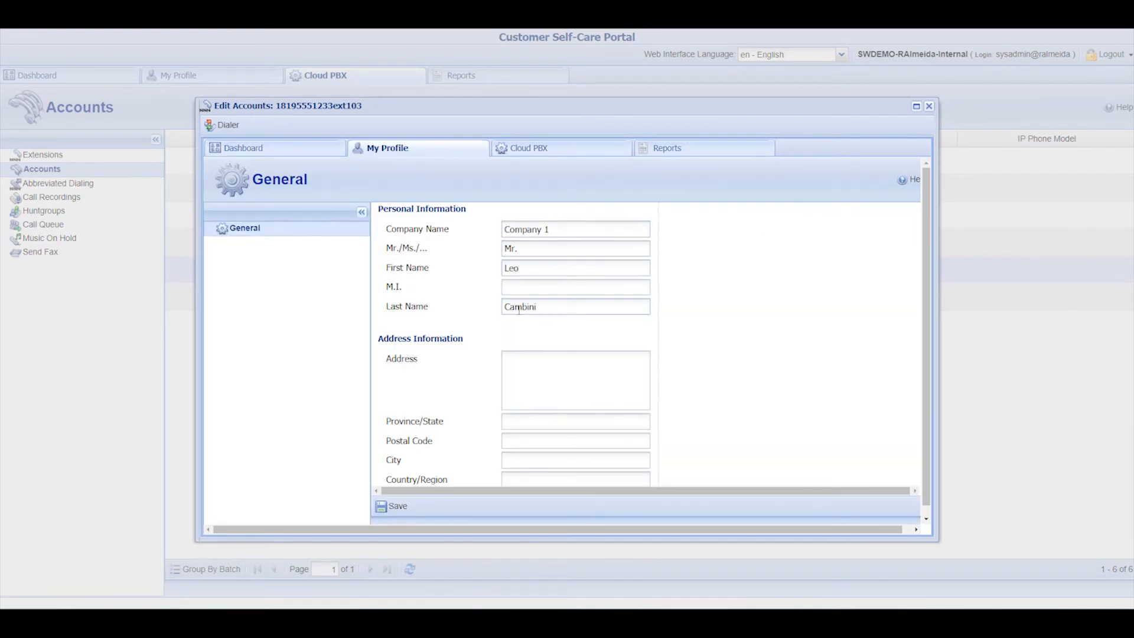
{"action": "scroll", "scroll_direction": "down", "scroll_amount": 3}
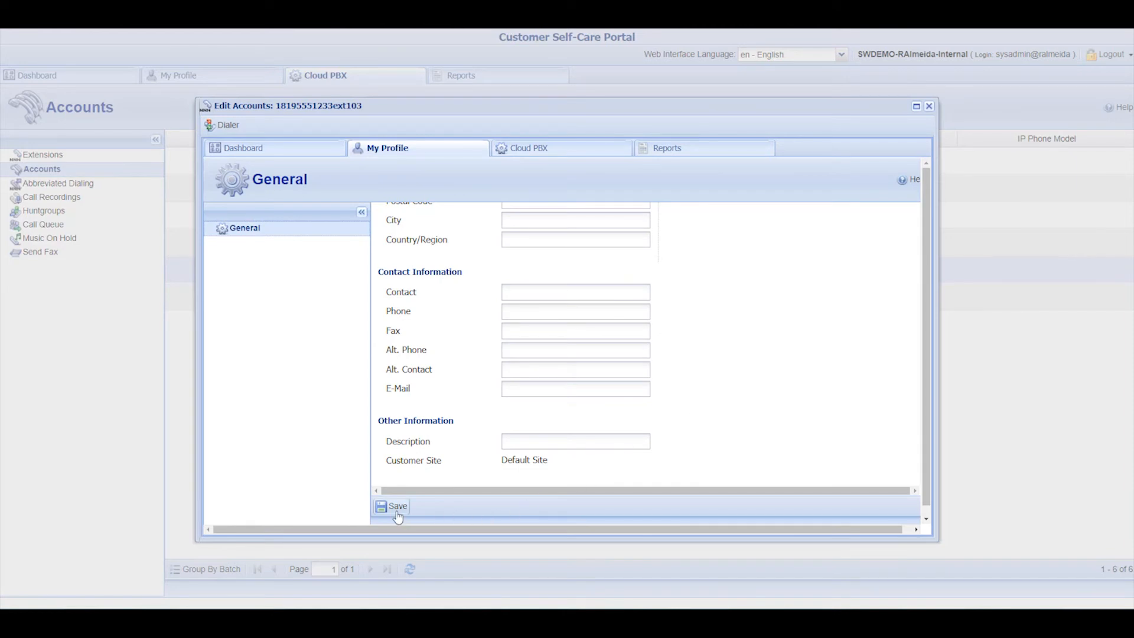
{"action": "left_click", "coordinate": [397, 506]}
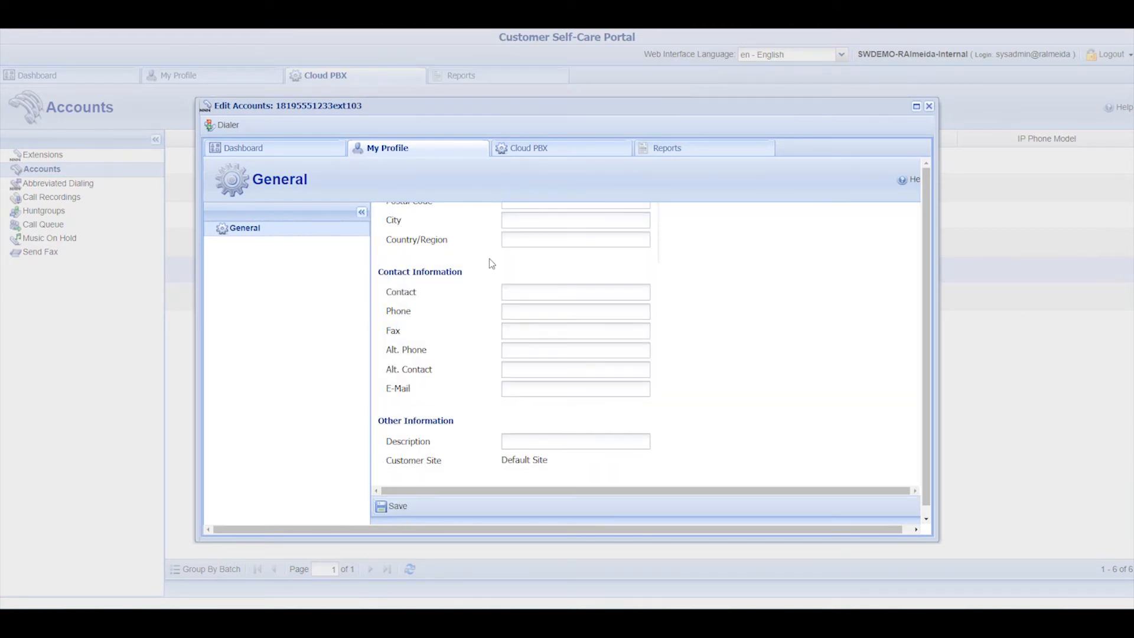
{"action": "left_click", "coordinate": [529, 148]}
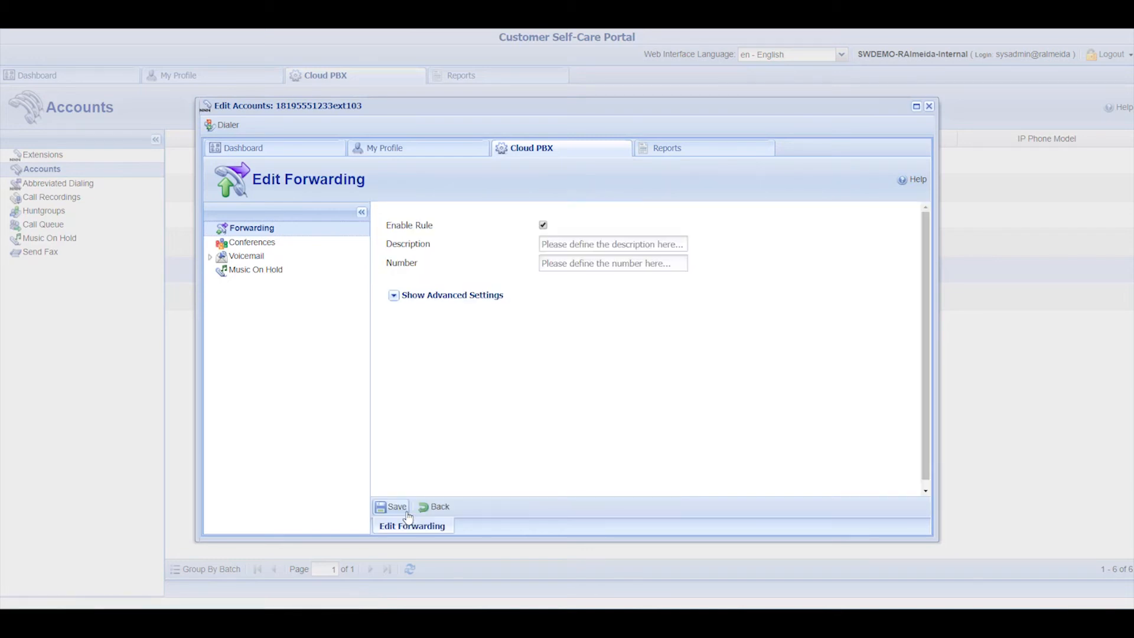
{"action": "left_click", "coordinate": [612, 243]}
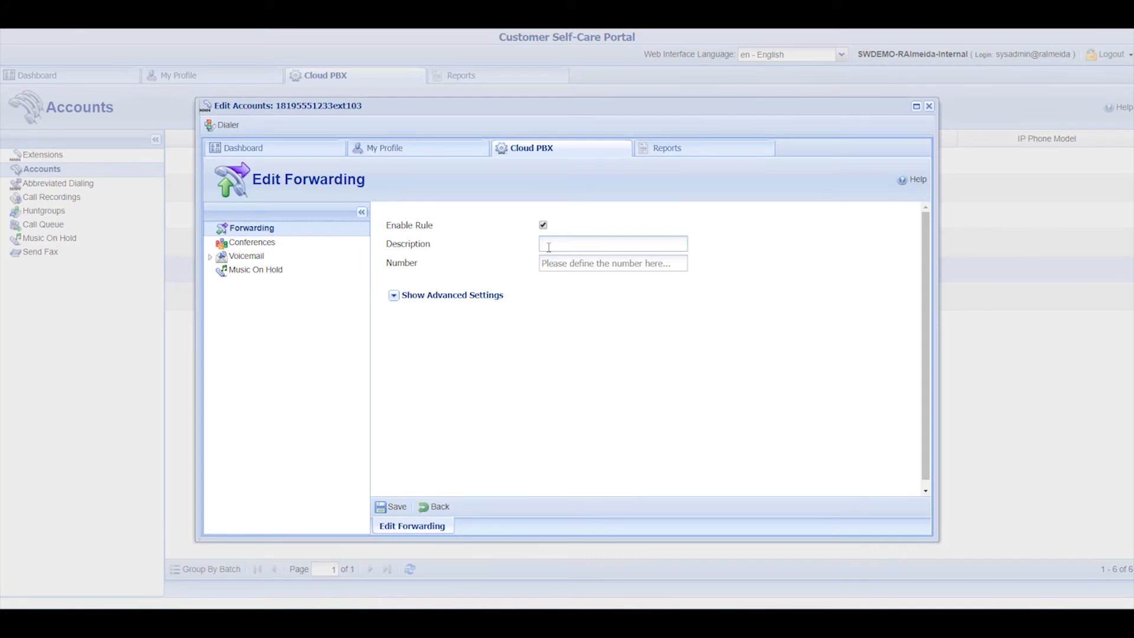
{"action": "type", "text": "LeoRule"}
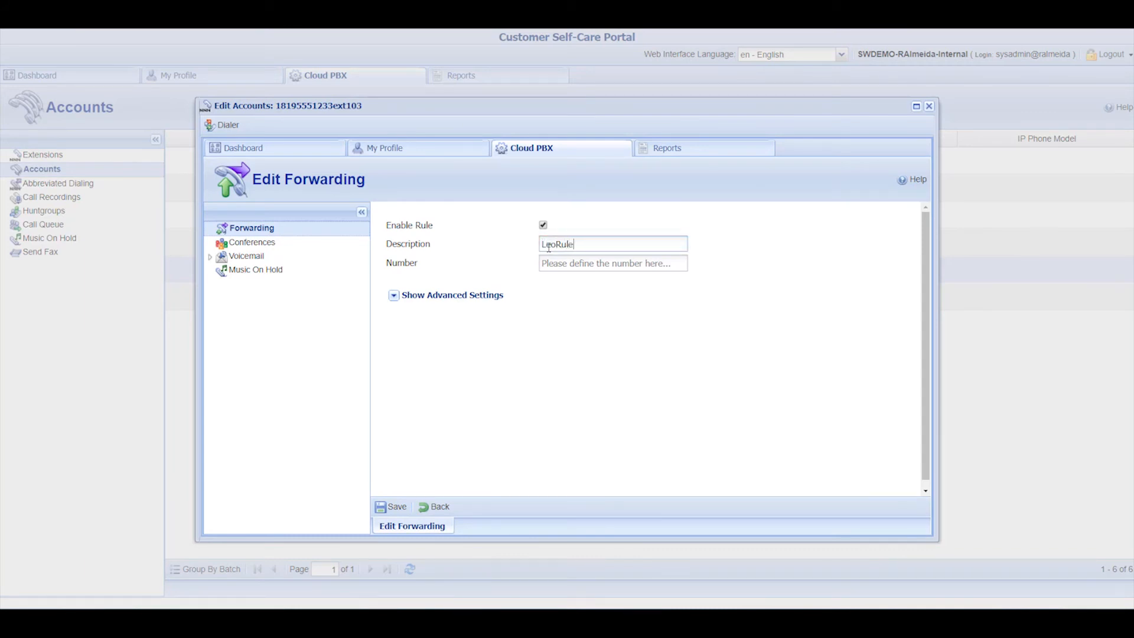
{"action": "type", "text": "18195551233"}
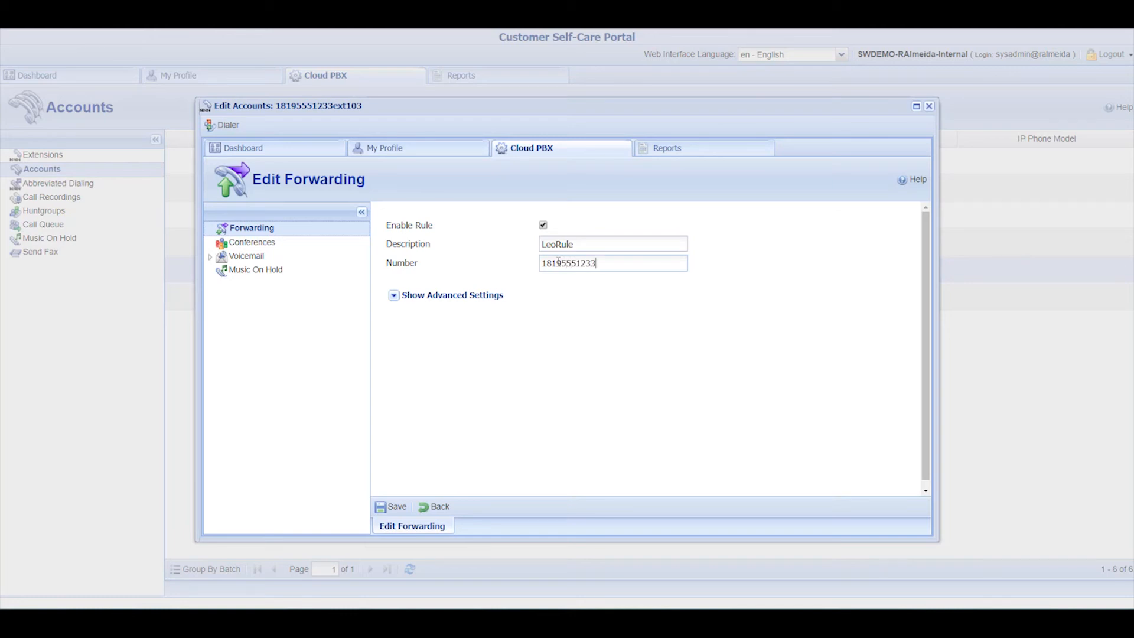
- Set Calling Party Display to Caller Number and Forwarder Name and save LeoRule
{"action": "left_click", "coordinate": [394, 295]}
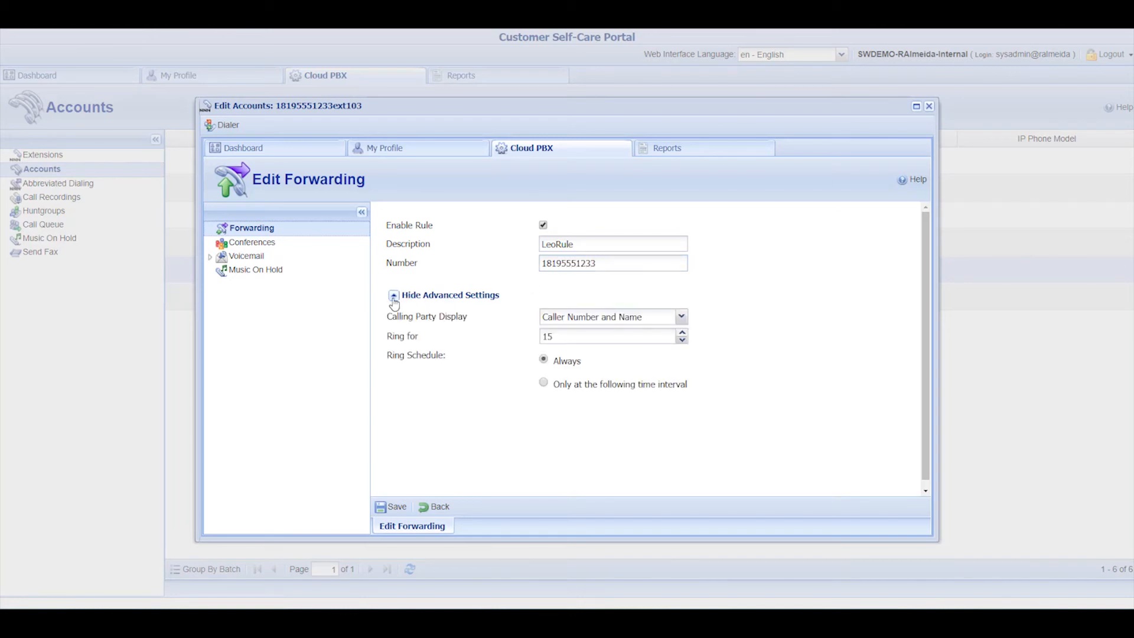
{"action": "left_click", "coordinate": [681, 317]}
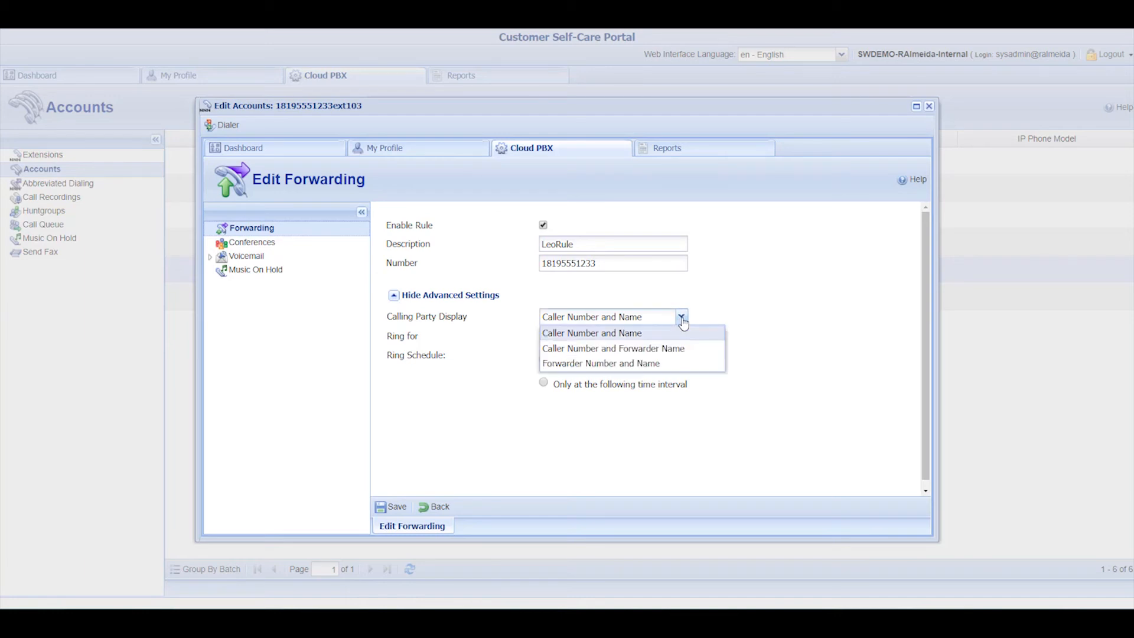
{"action": "left_click", "coordinate": [612, 347]}
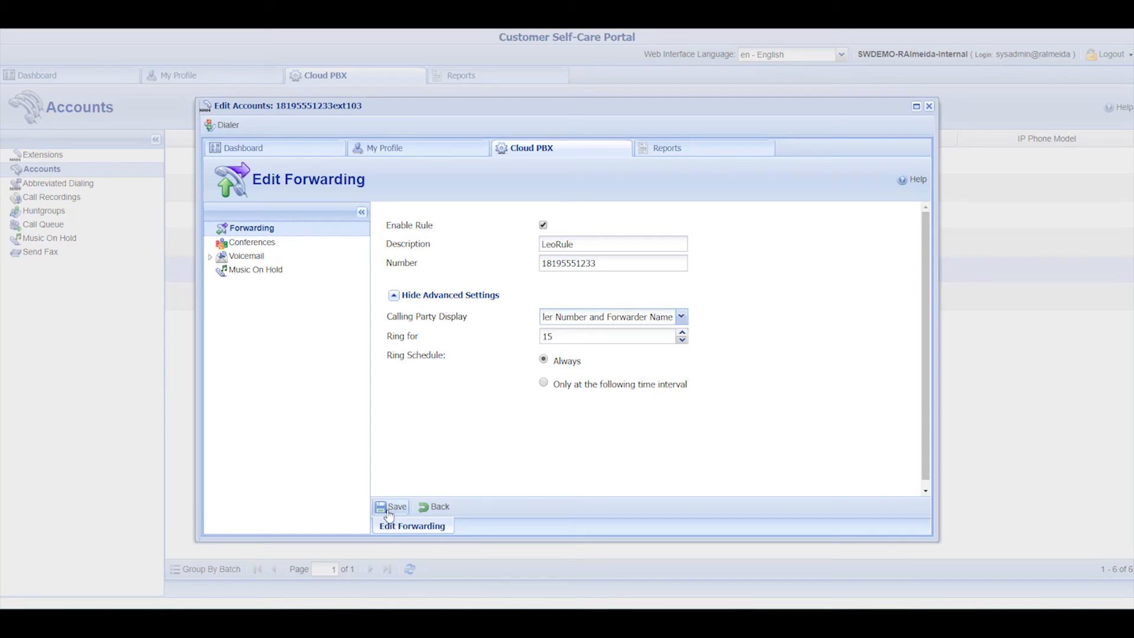
{"action": "left_click", "coordinate": [397, 507]}
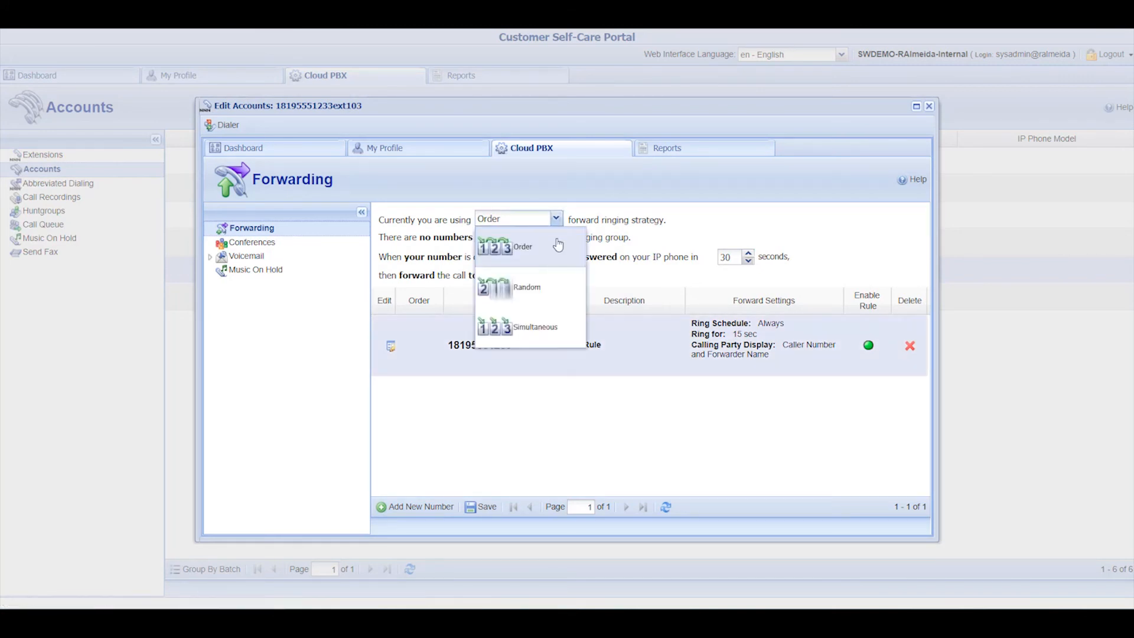
{"action": "mouse_move", "coordinate": [565, 330]}
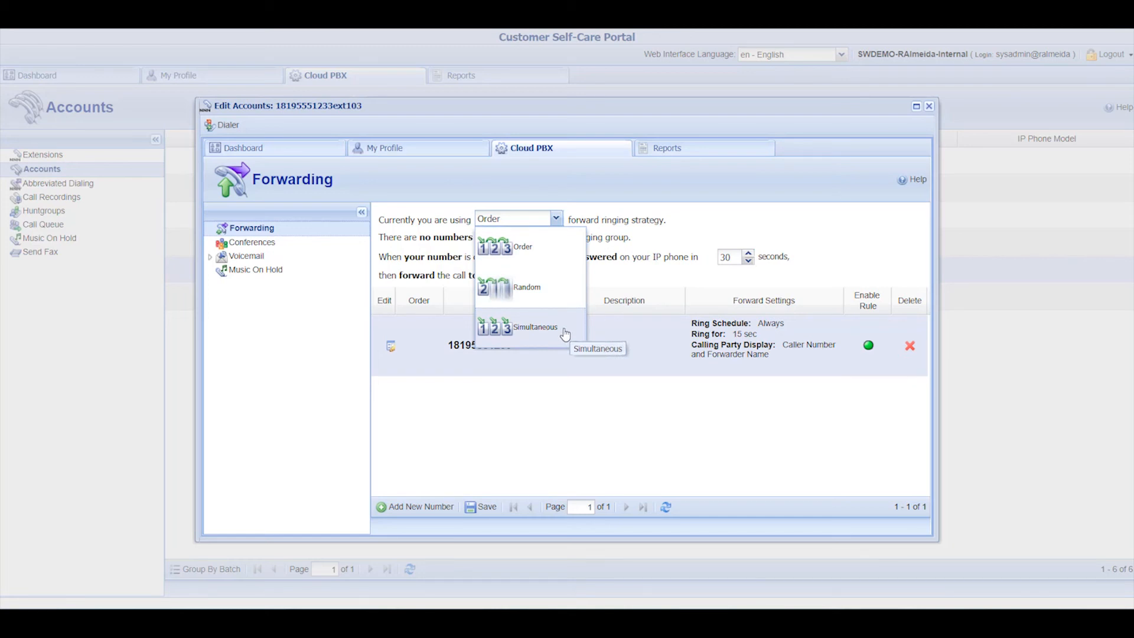
- Save forwarding with Simultaneous ringing and a 30-second no-answer wait
{"action": "left_click", "coordinate": [536, 328]}
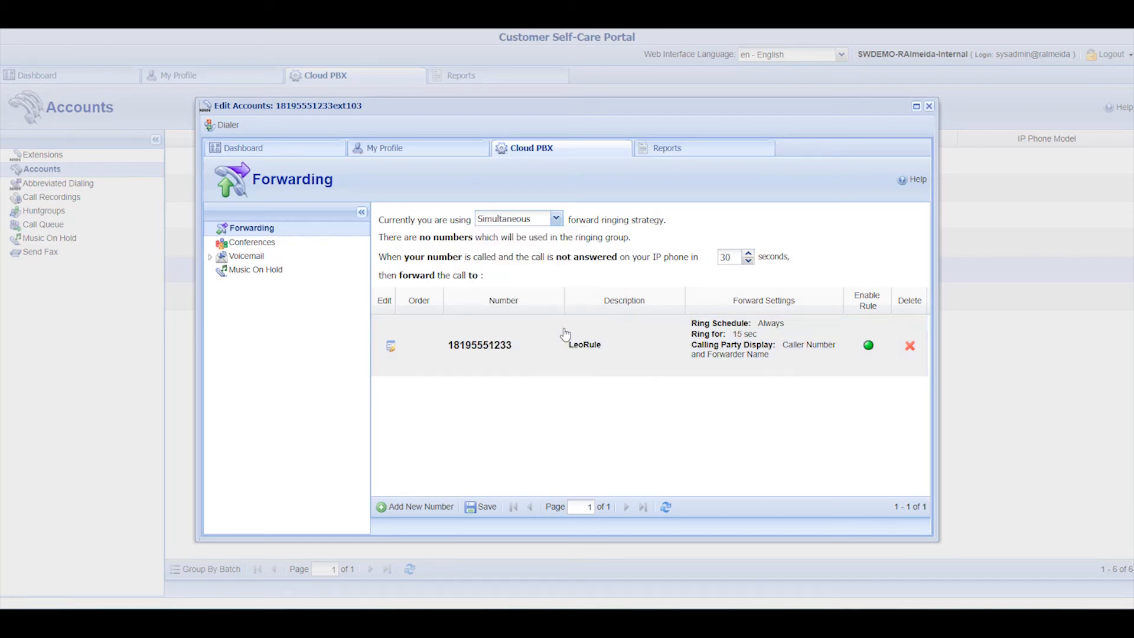
{"action": "left_click", "coordinate": [749, 253]}
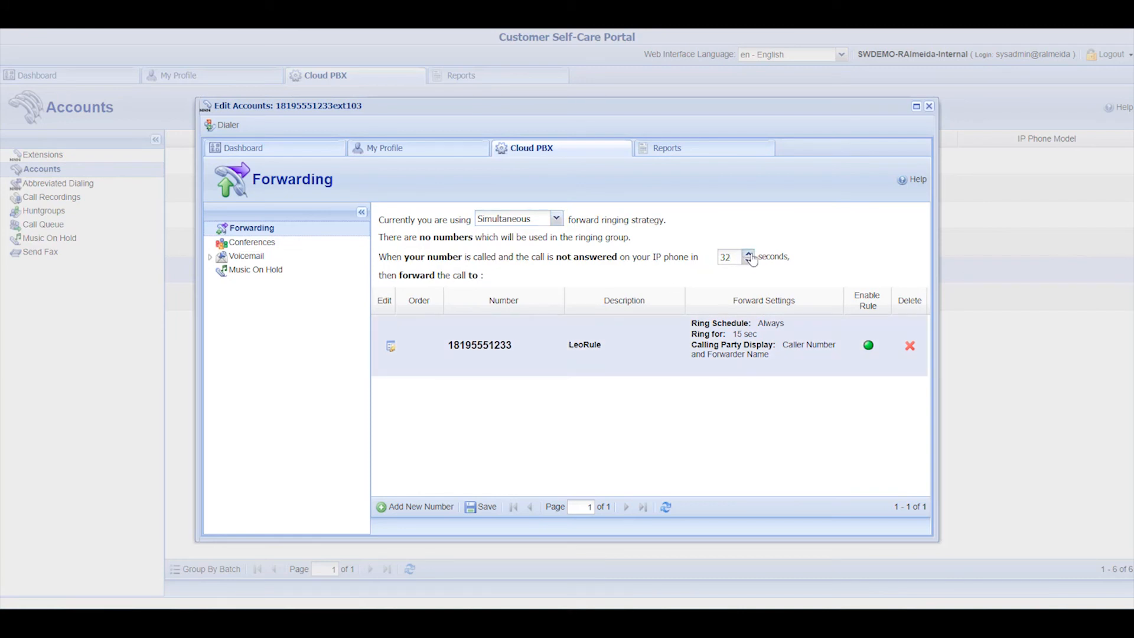
{"action": "left_click", "coordinate": [749, 262]}
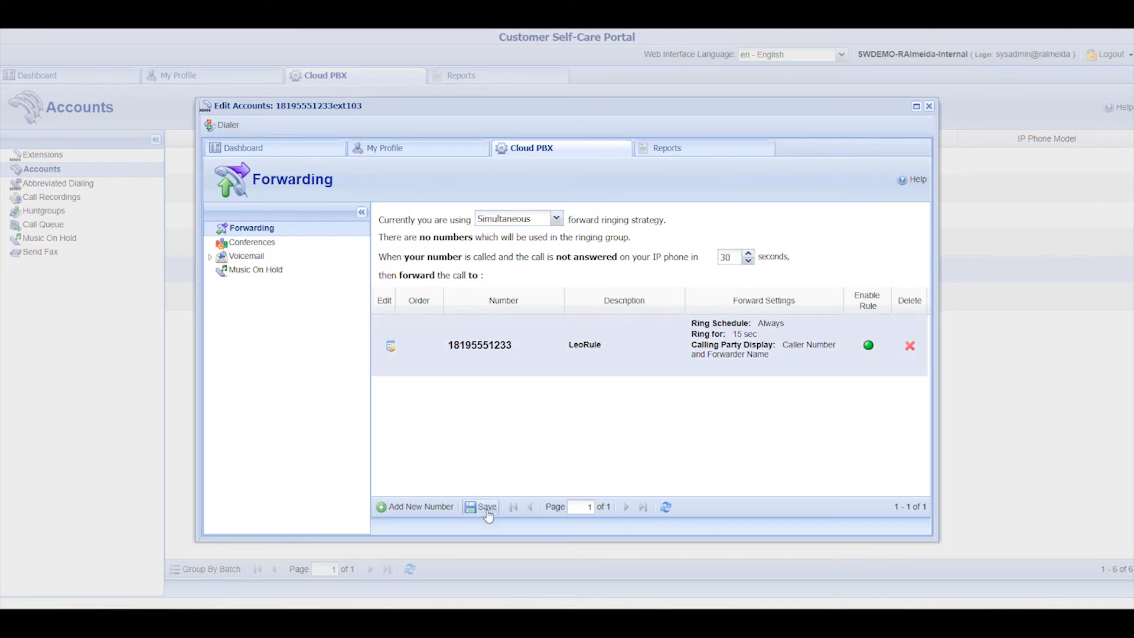
{"action": "left_click", "coordinate": [248, 255]}
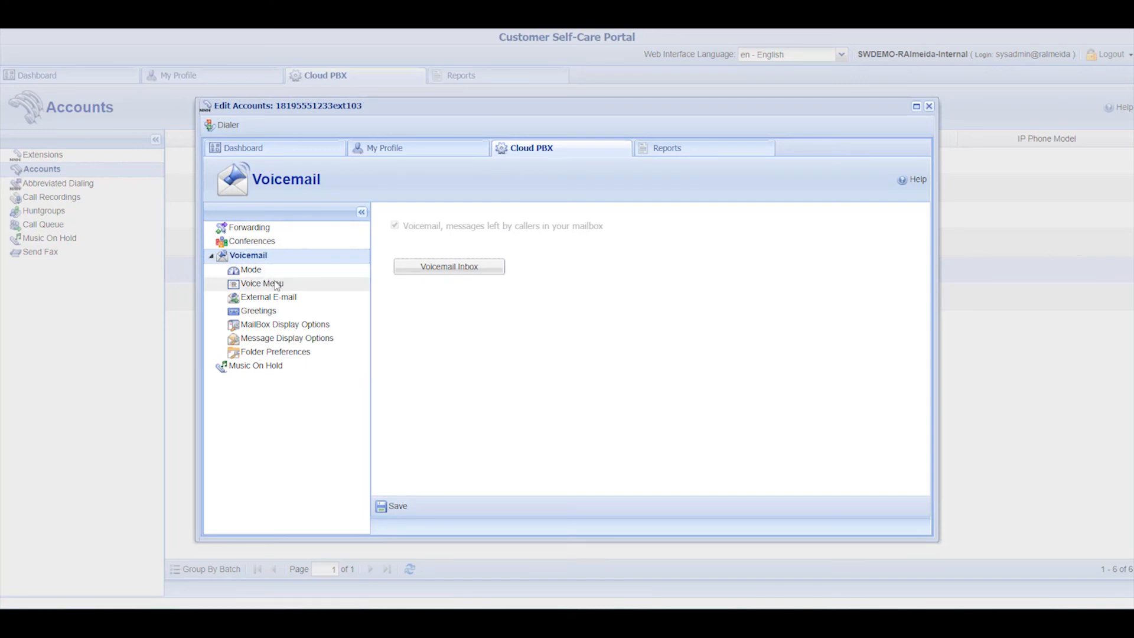
- Forward voicemail to an external e-mail as MP3 attachments and save
{"action": "left_click", "coordinate": [268, 297]}
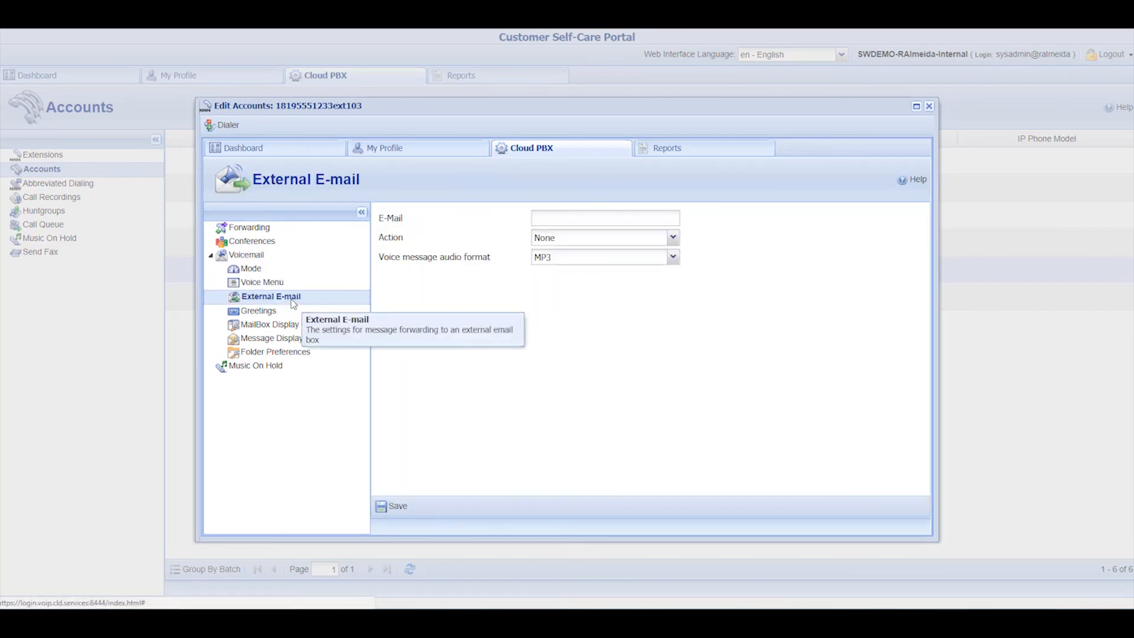
{"action": "mouse_move", "coordinate": [488, 273]}
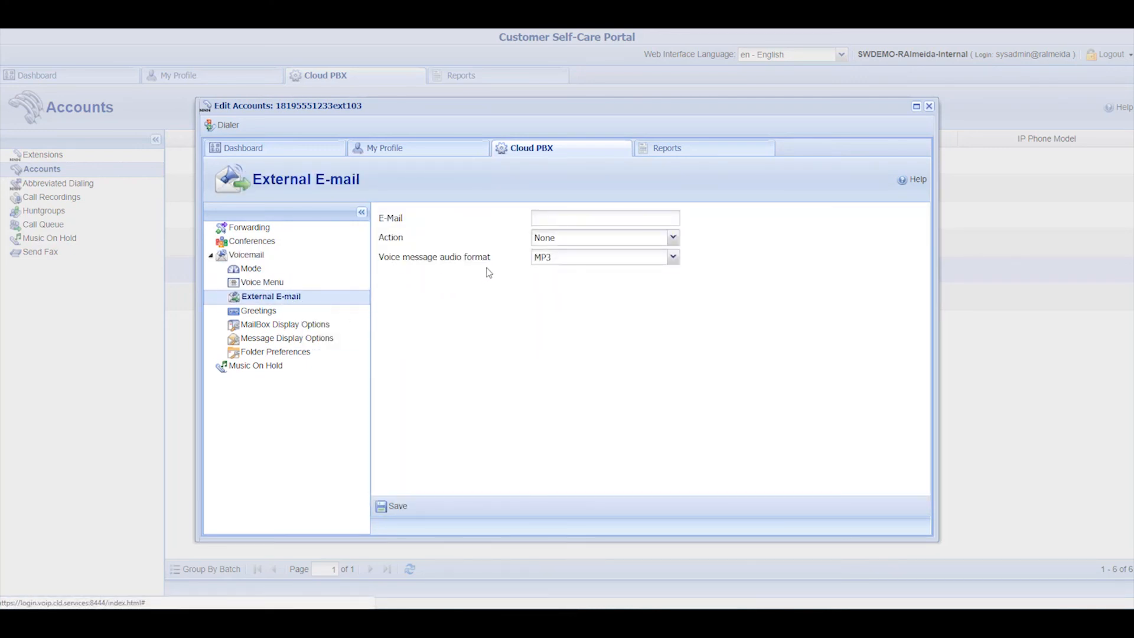
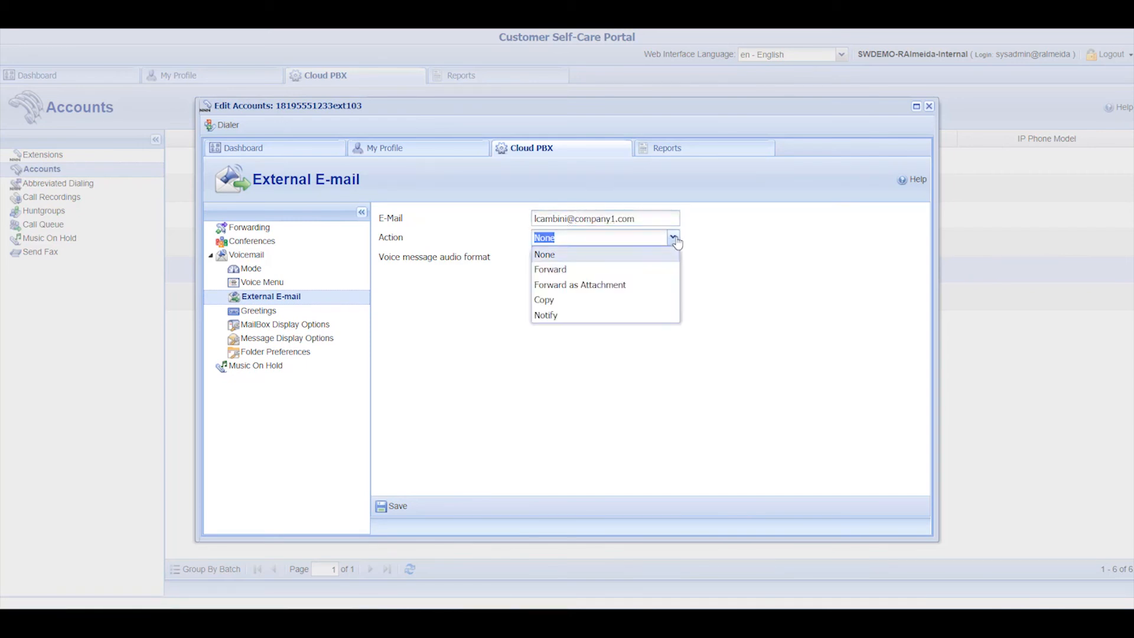
{"action": "left_click", "coordinate": [579, 285]}
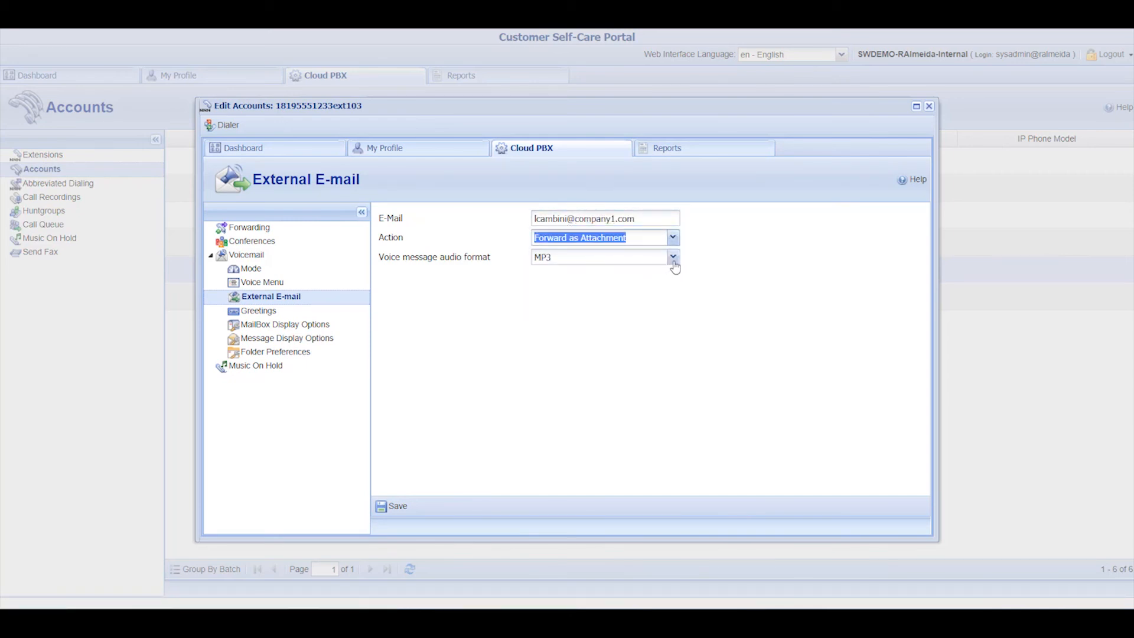
{"action": "left_click", "coordinate": [672, 256]}
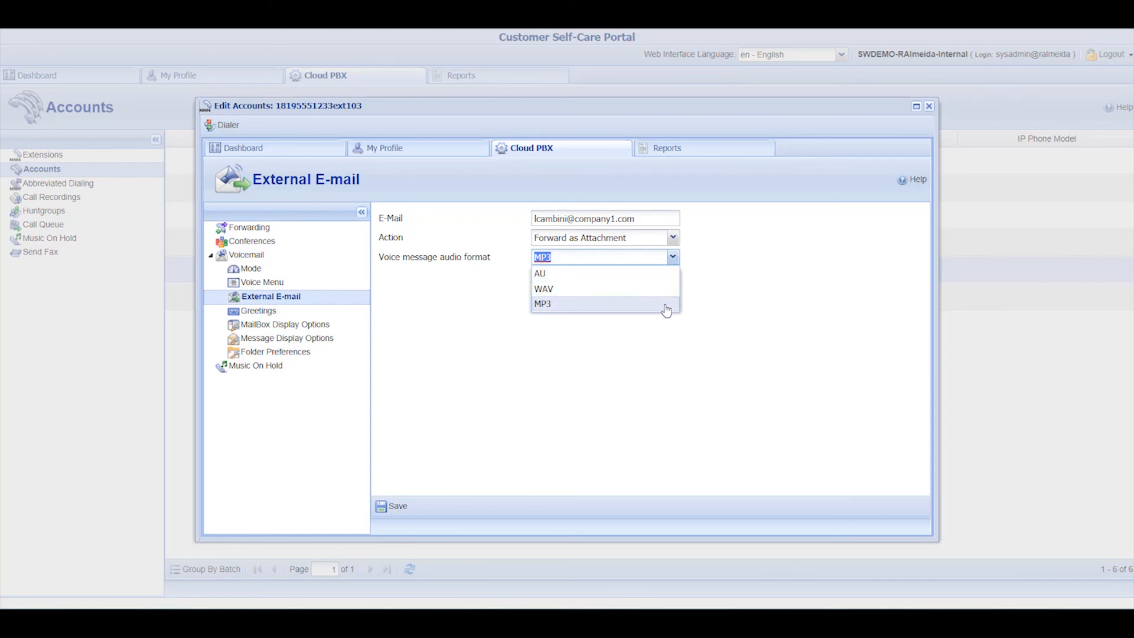
{"action": "left_click", "coordinate": [542, 303]}
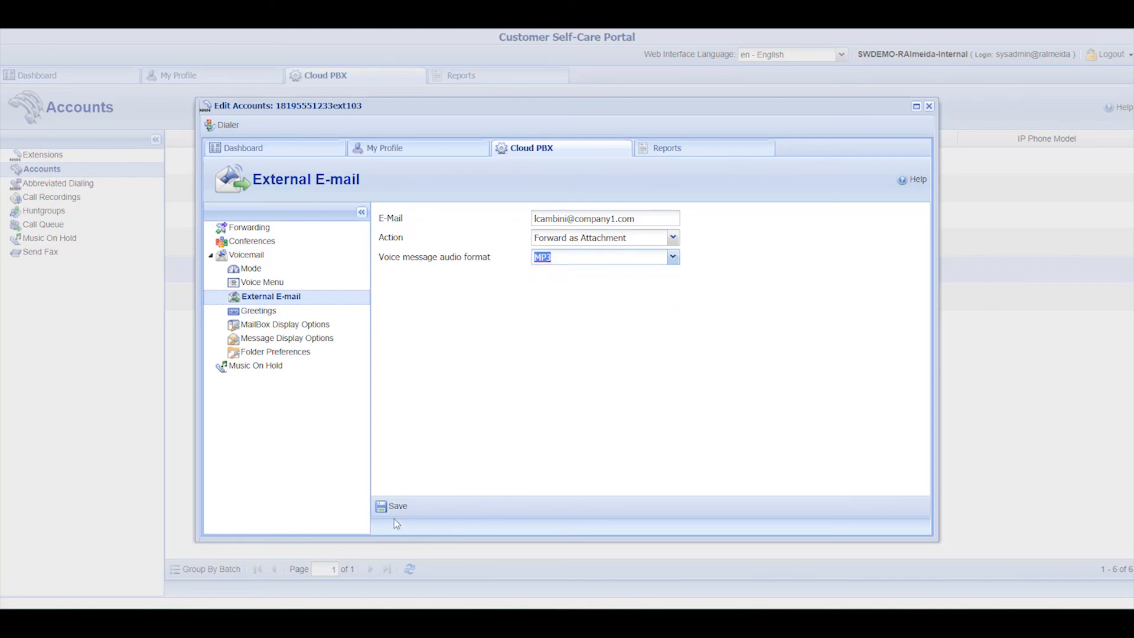
{"action": "left_click", "coordinate": [397, 505]}
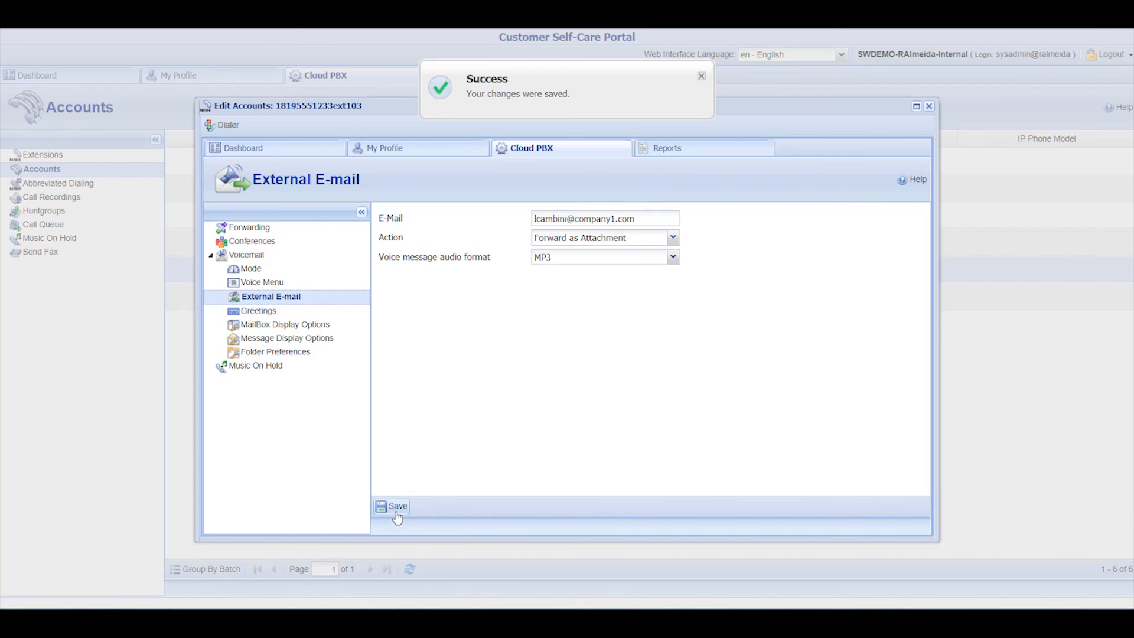
- Review the voicemail Greetings and Music On Hold pages
{"action": "left_click", "coordinate": [258, 309]}
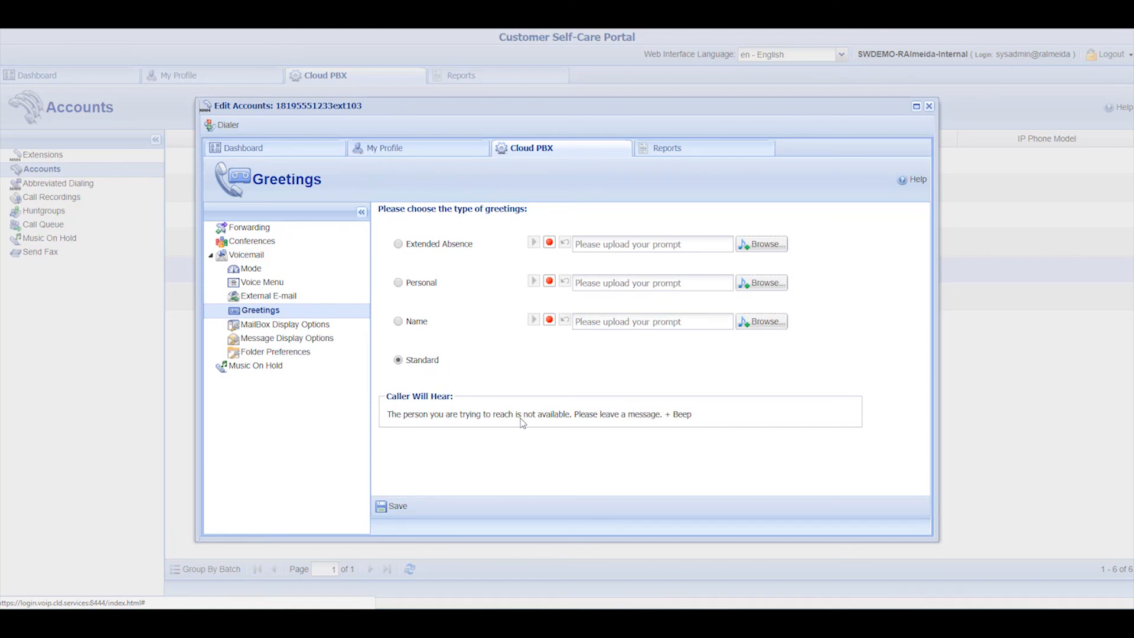
{"action": "left_click", "coordinate": [257, 365]}
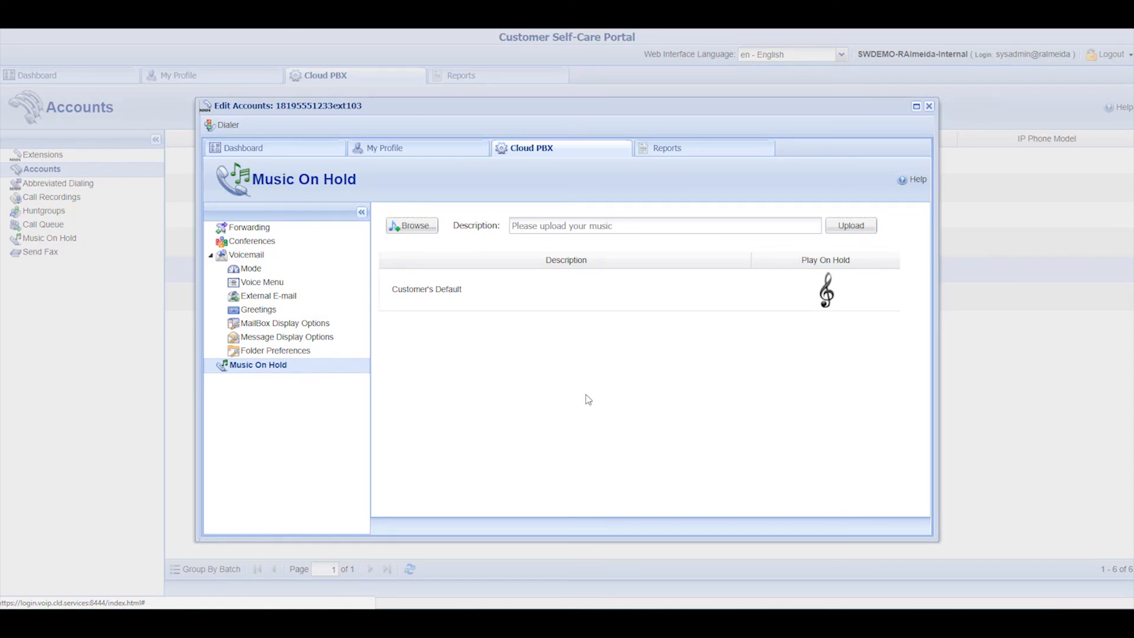
{"action": "left_click", "coordinate": [669, 148]}
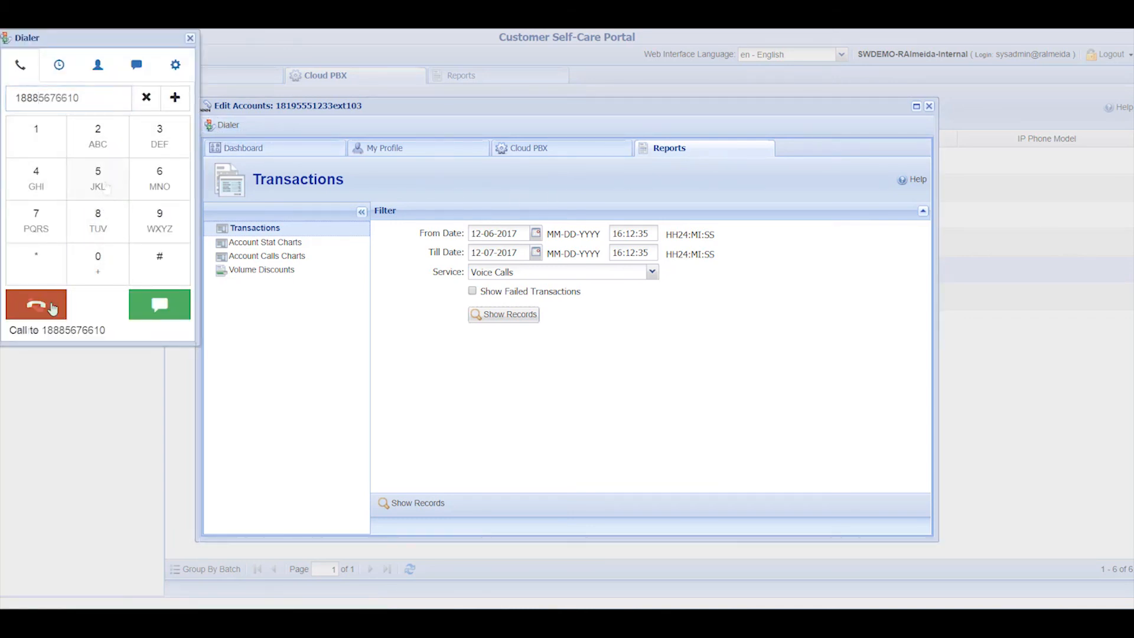
{"action": "left_click", "coordinate": [35, 304]}
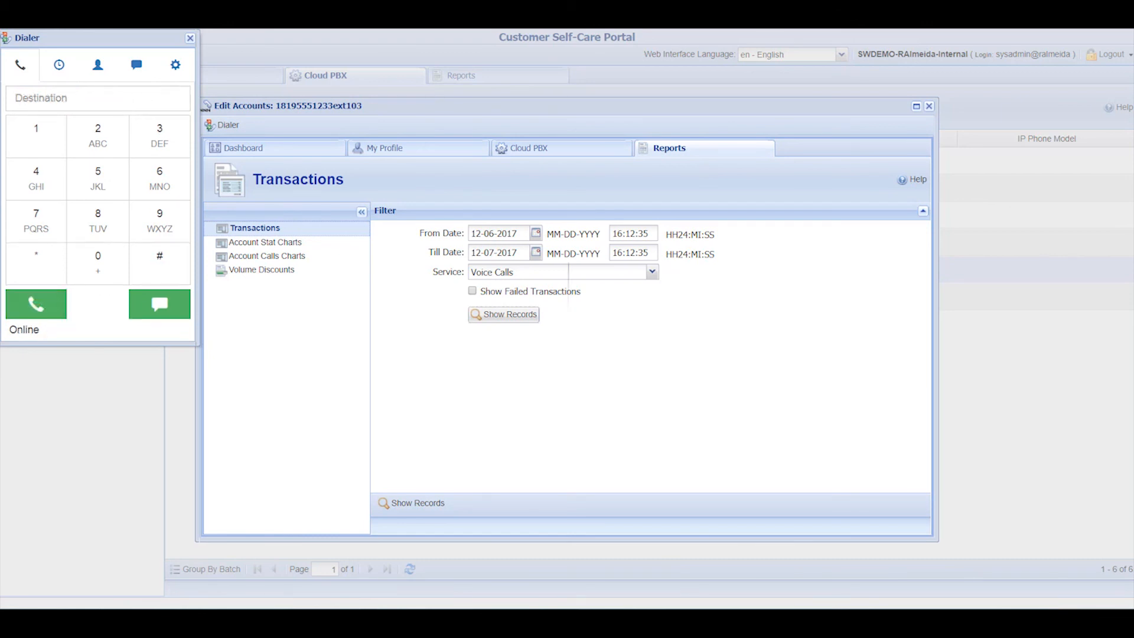